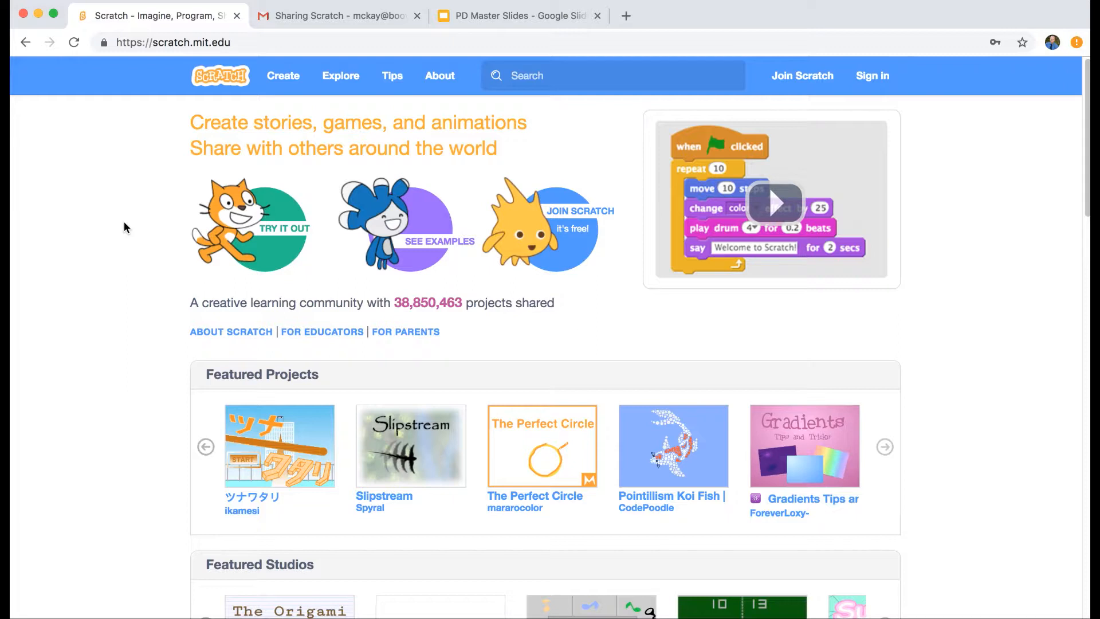
mouse_move(817, 192)
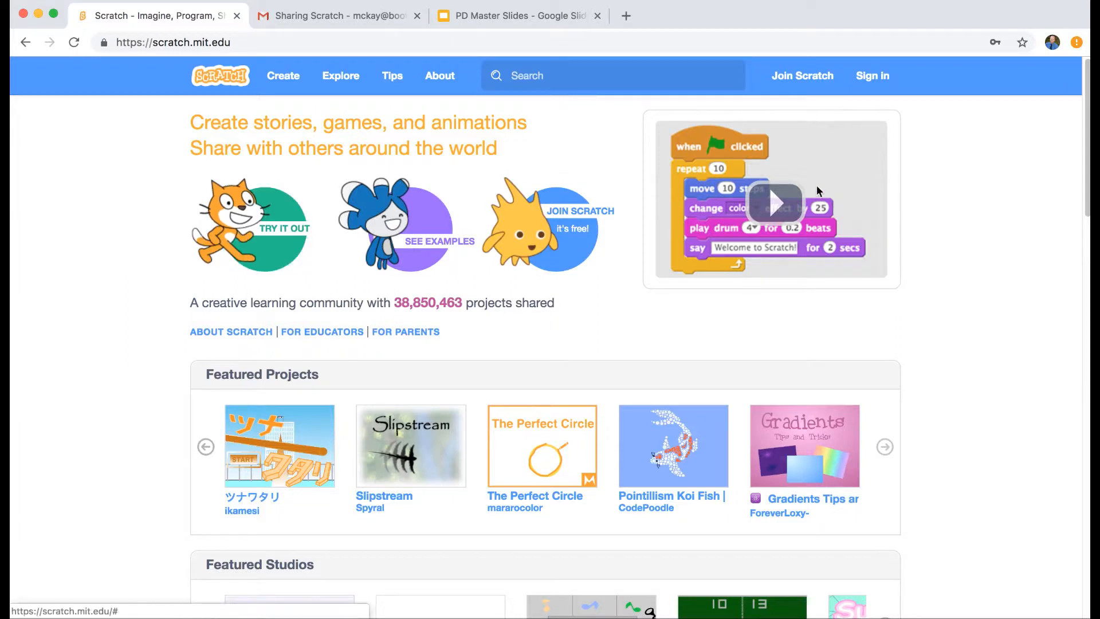
Sign in to the teacher account with the saved credentials.
left_click(872, 76)
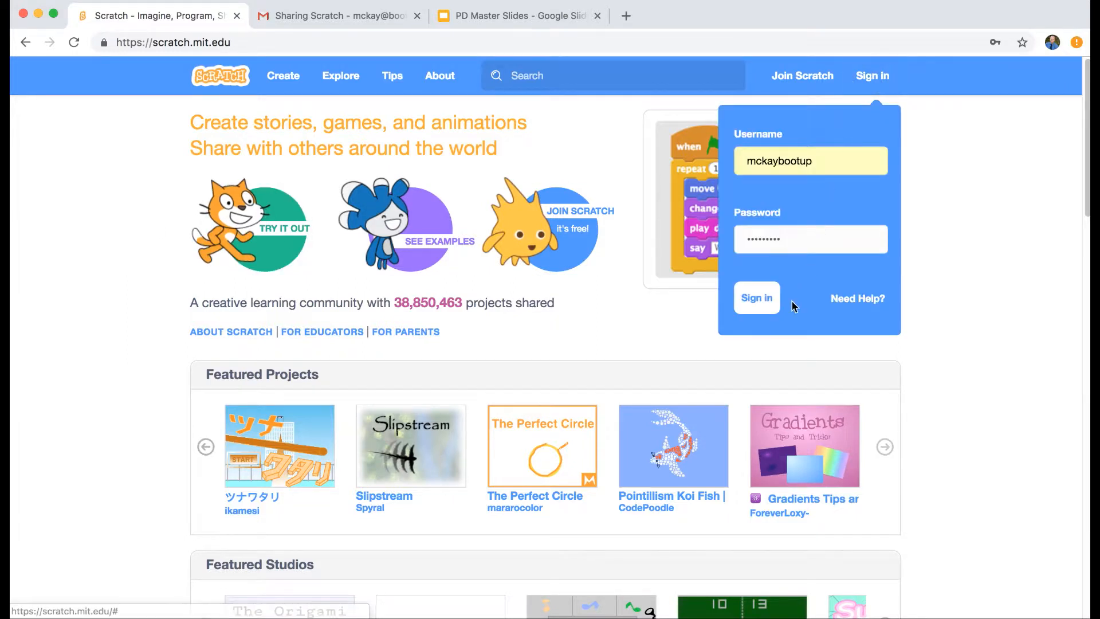
left_click(756, 298)
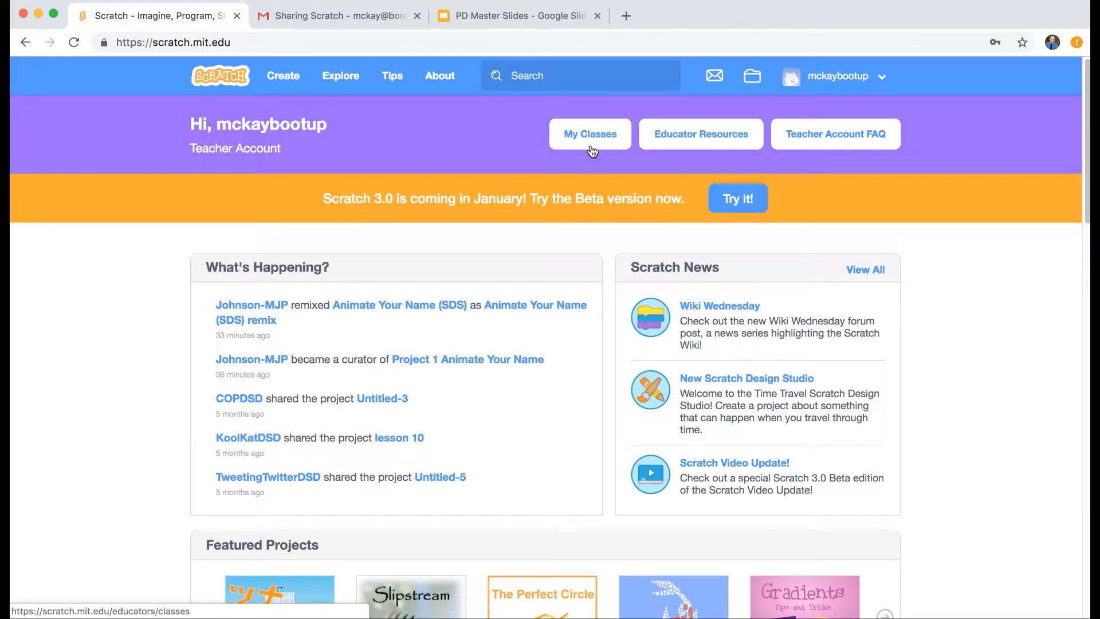
Open My Classes to list the teacher's two classes.
left_click(590, 134)
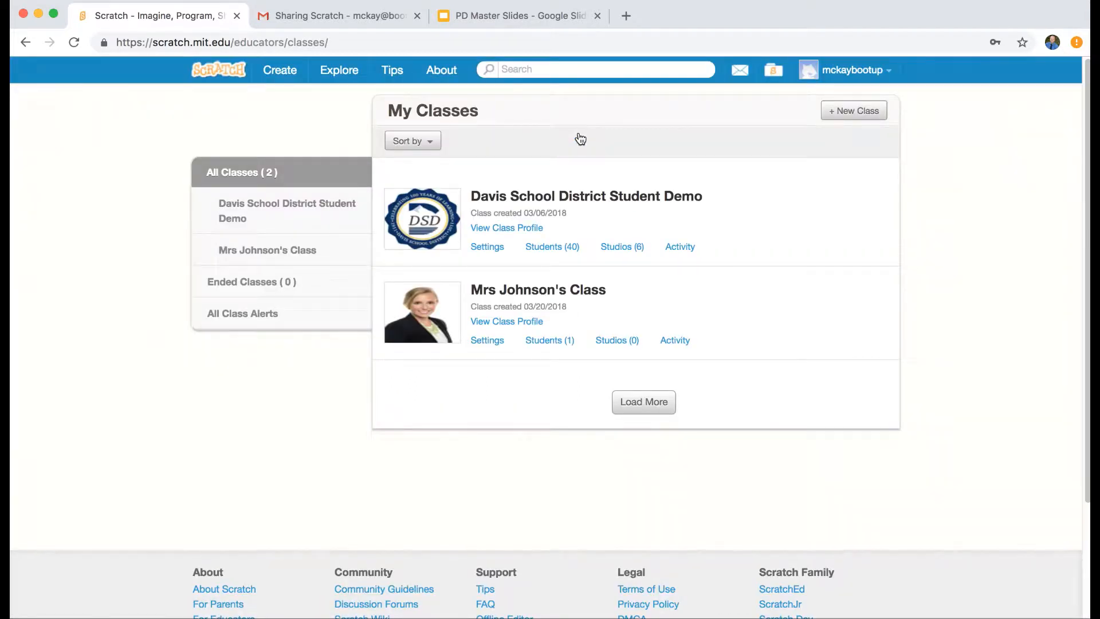
mouse_move(557, 301)
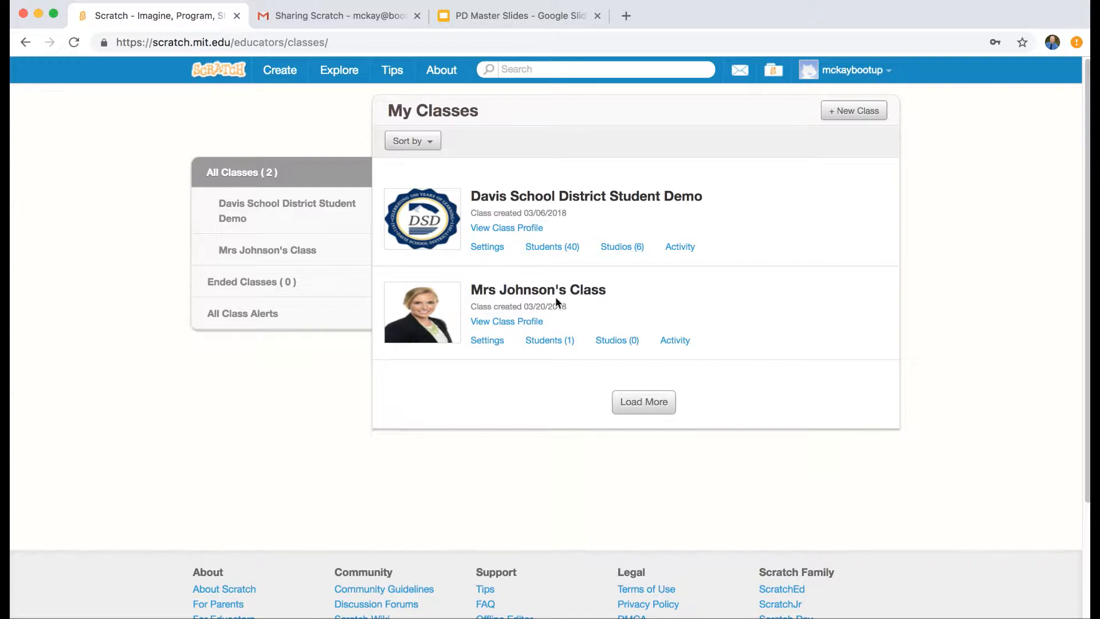
mouse_move(487, 340)
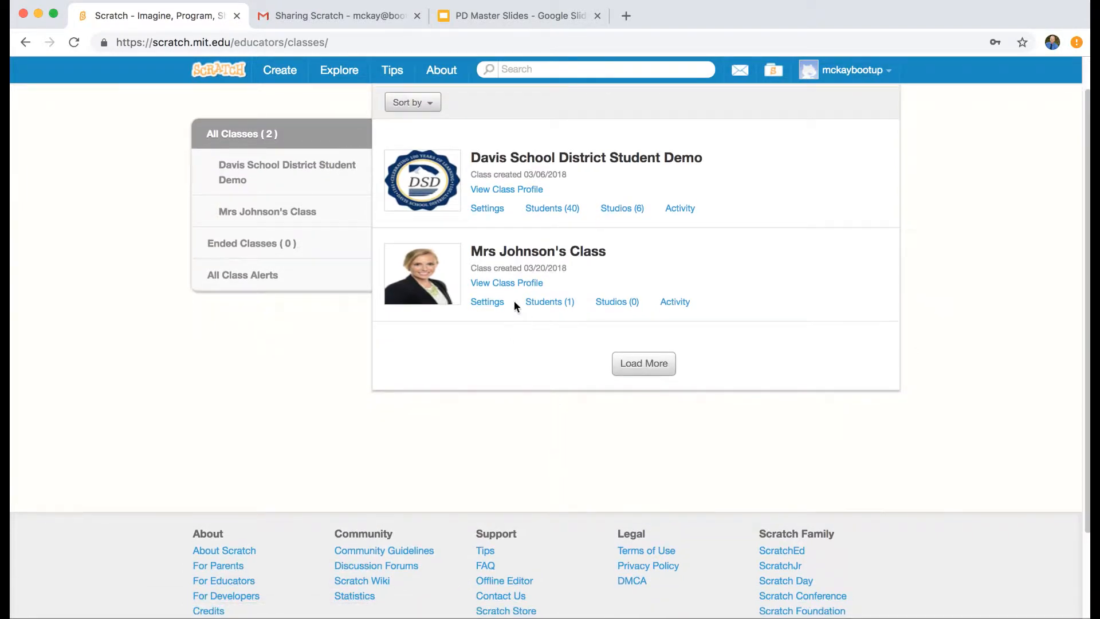
mouse_move(550, 301)
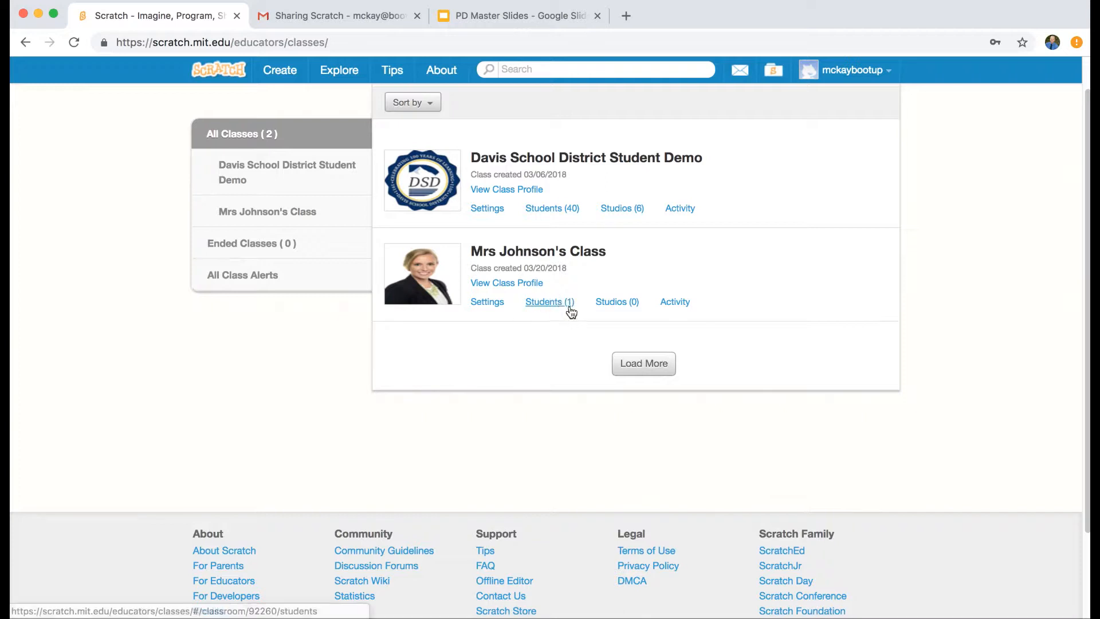
mouse_move(616, 302)
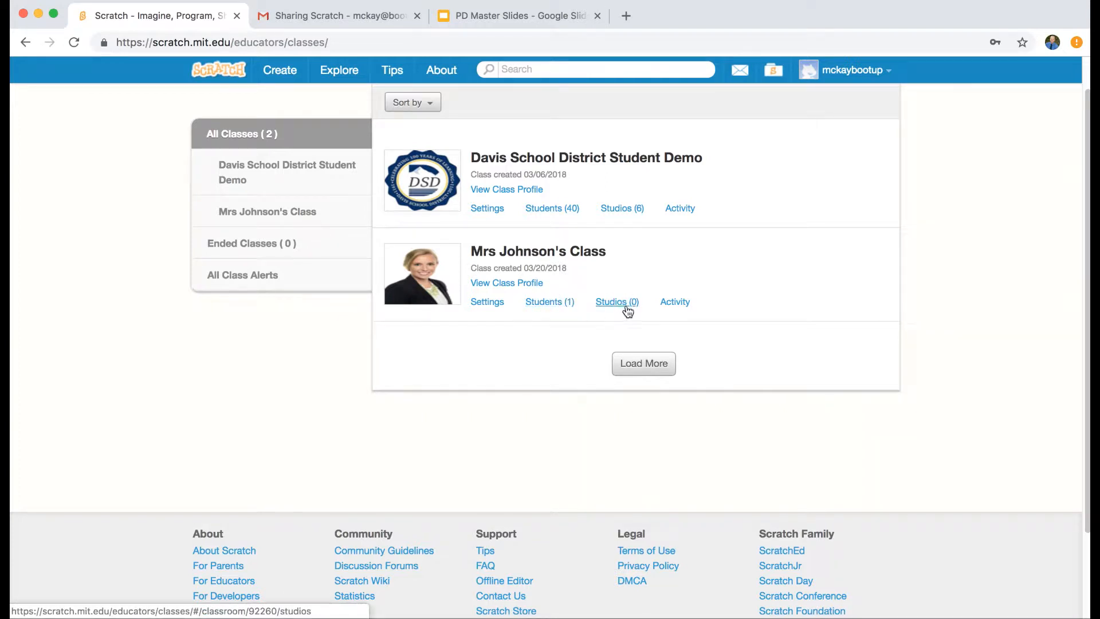
mouse_move(617, 327)
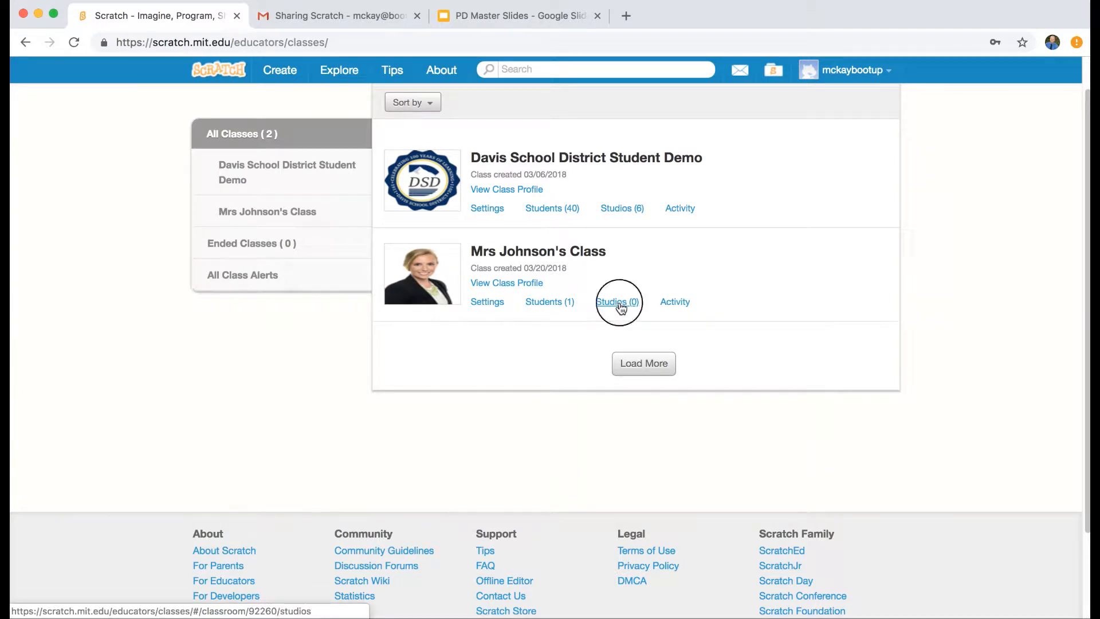
Create a new class studio for the one-student class, named 'Project 1 Animate Your Name'.
left_click(619, 301)
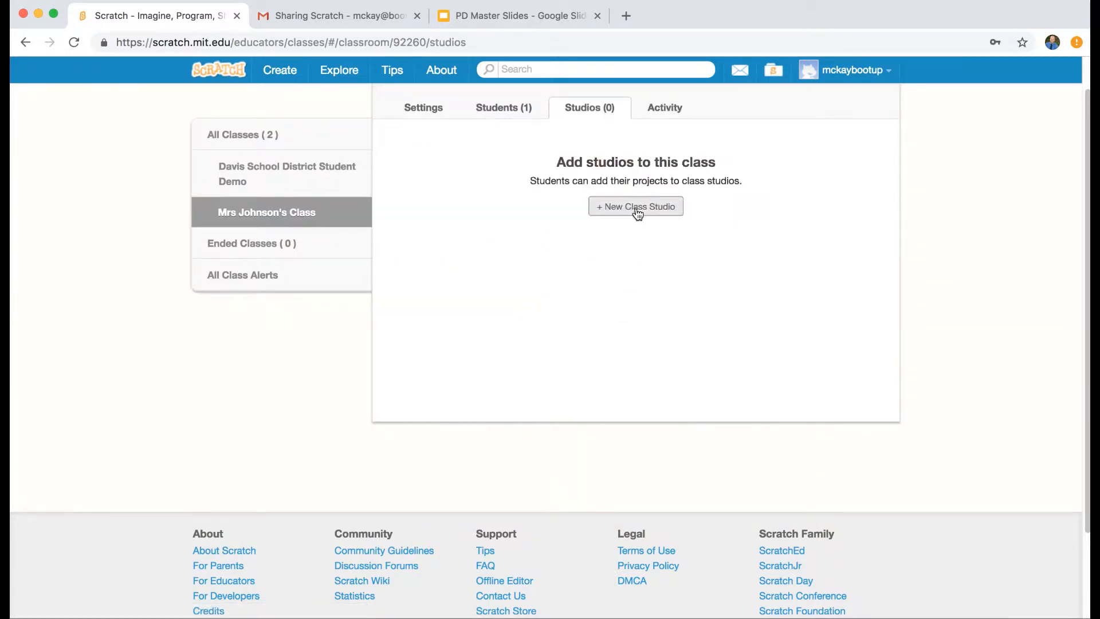
left_click(635, 207)
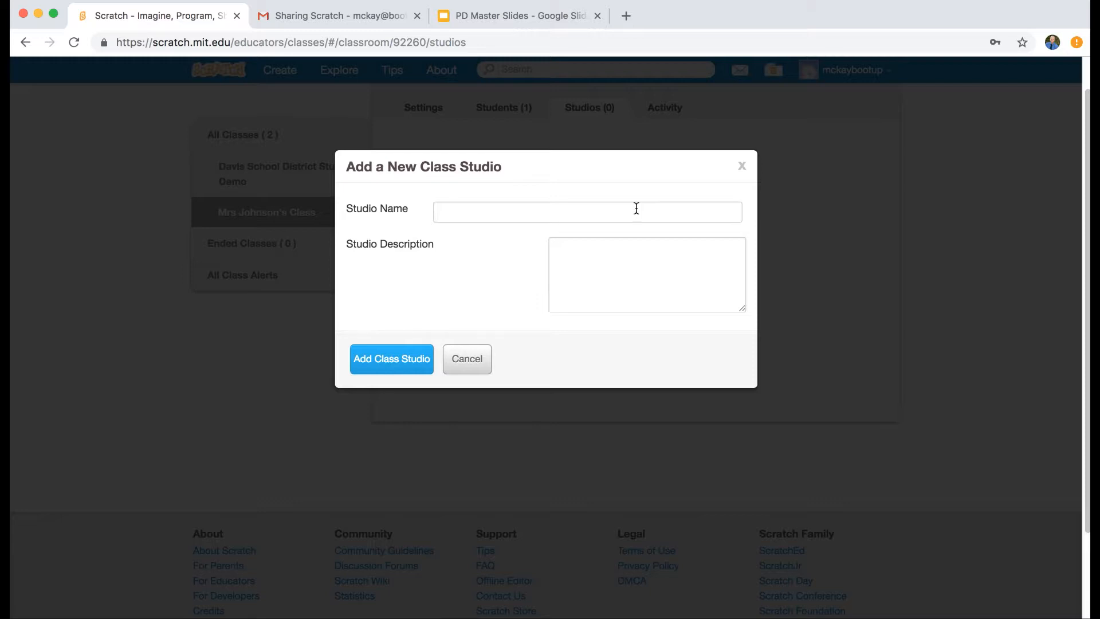
left_click(586, 212)
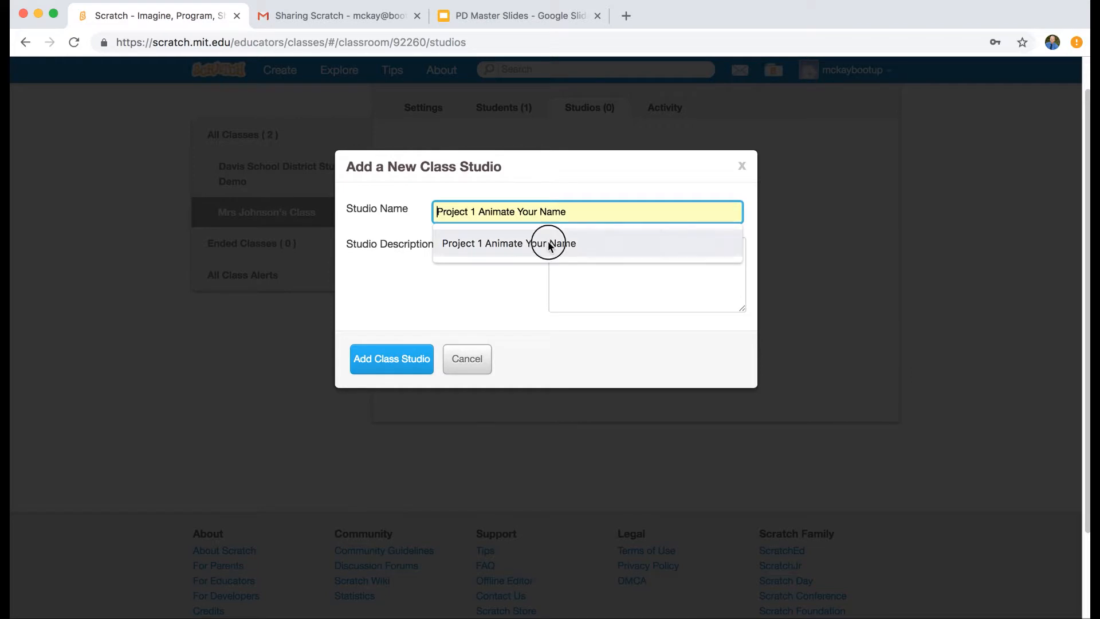
left_click(392, 359)
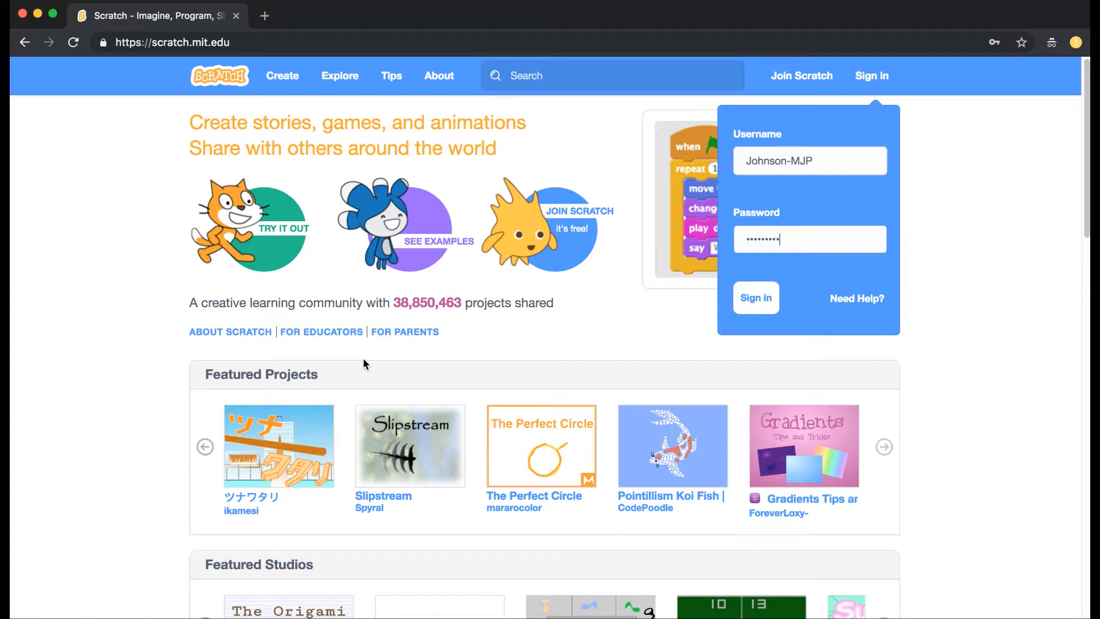
Sign in to the student account with the entered credentials.
left_click(755, 298)
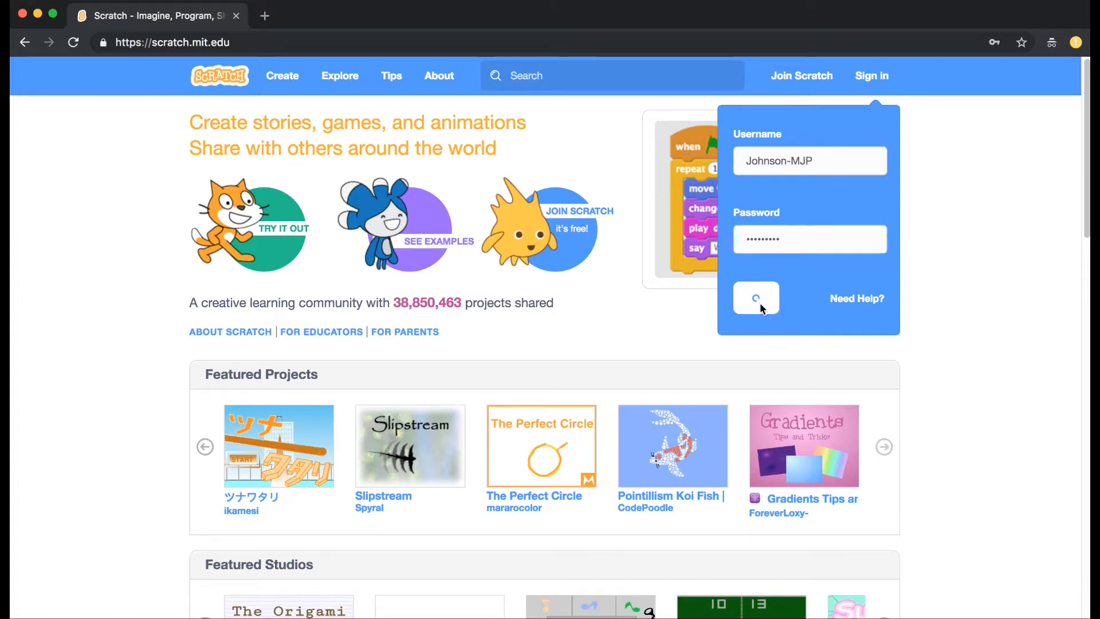
left_click(755, 298)
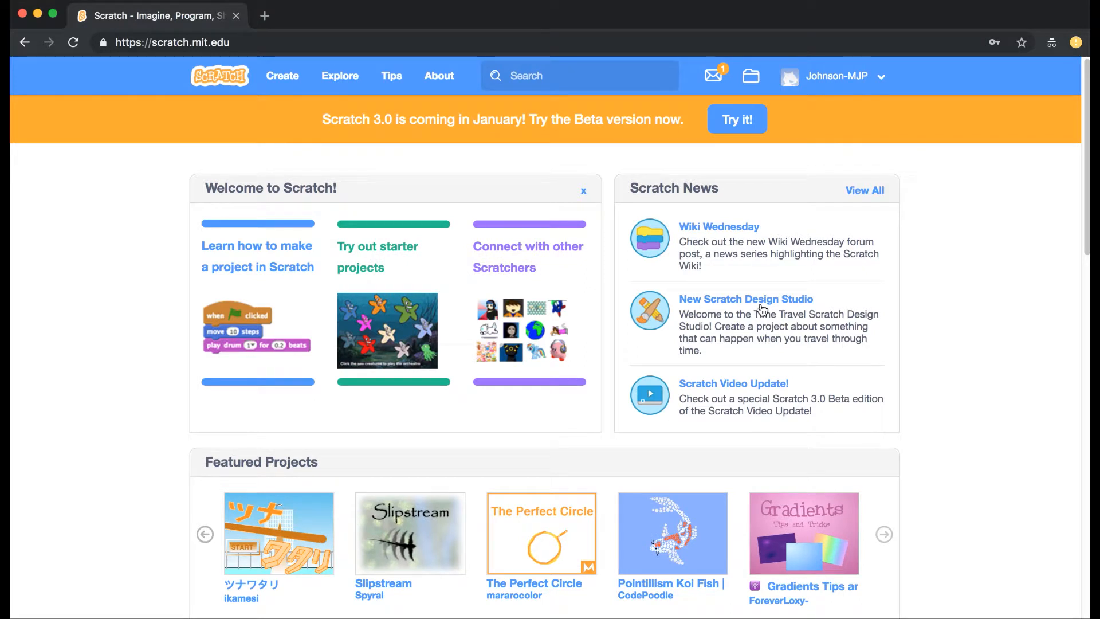
mouse_move(873, 92)
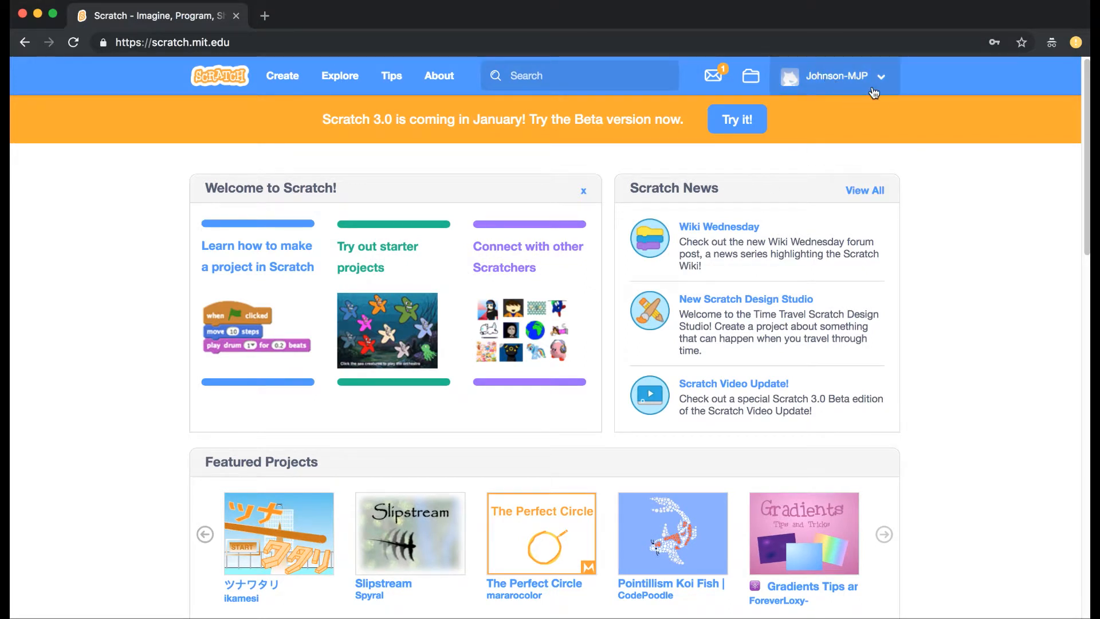
Open the student's My Stuff, listing the unshared 01 Animated Name MCKAY project.
left_click(834, 76)
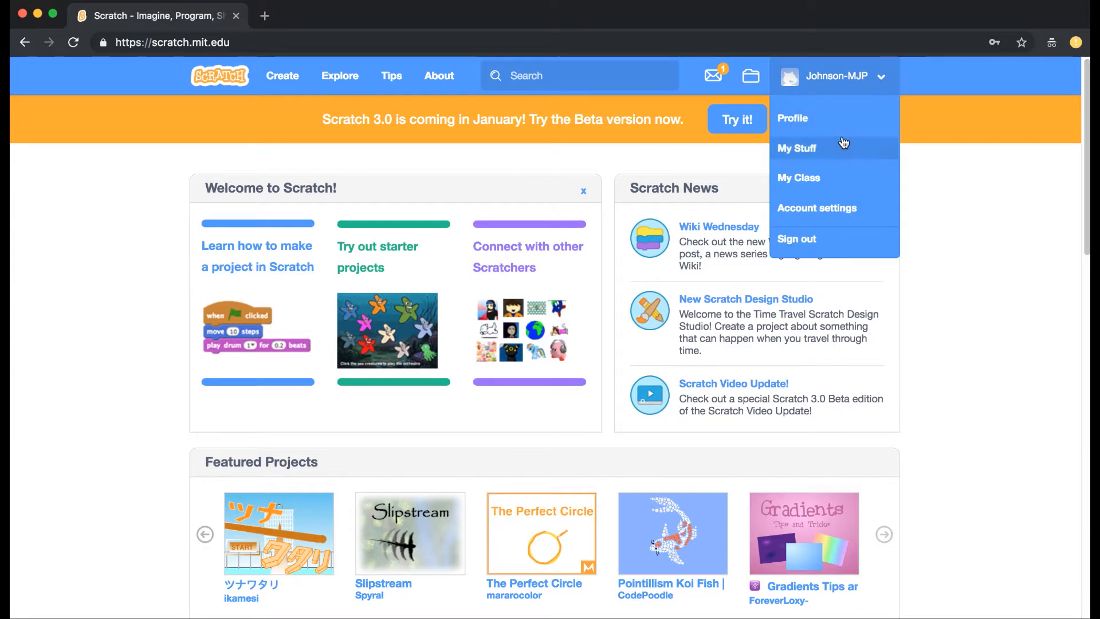
left_click(797, 148)
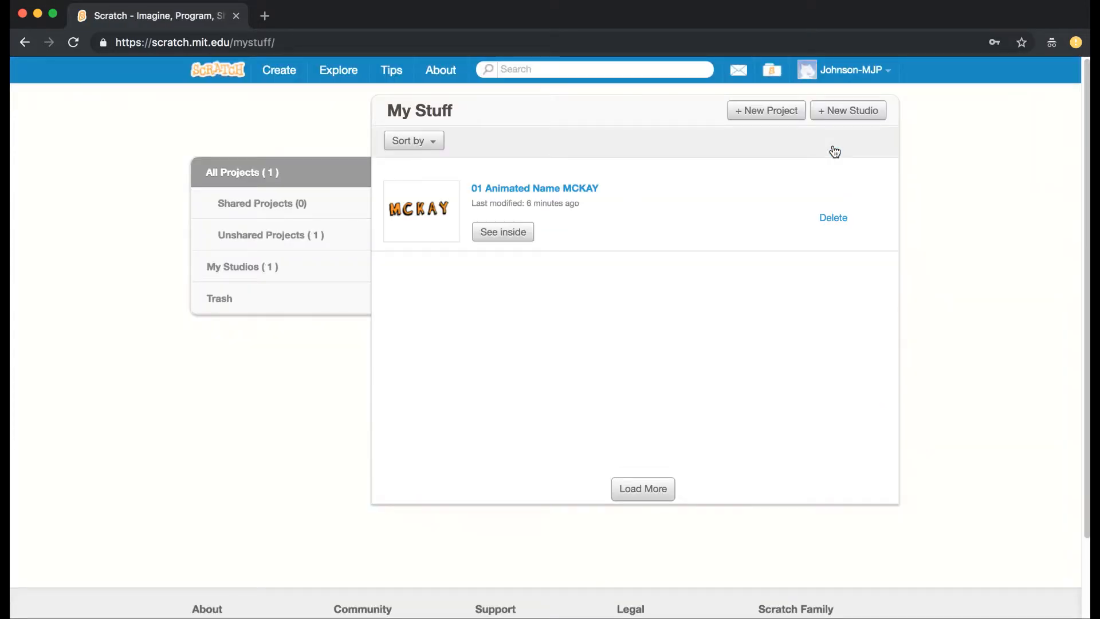
mouse_move(365, 305)
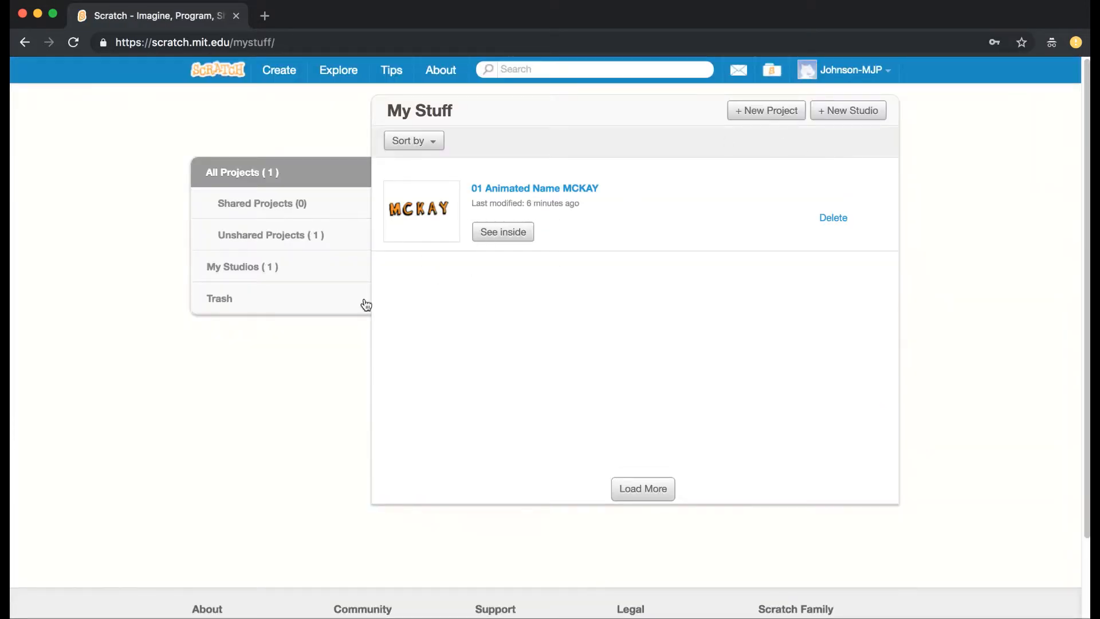
mouse_move(389, 307)
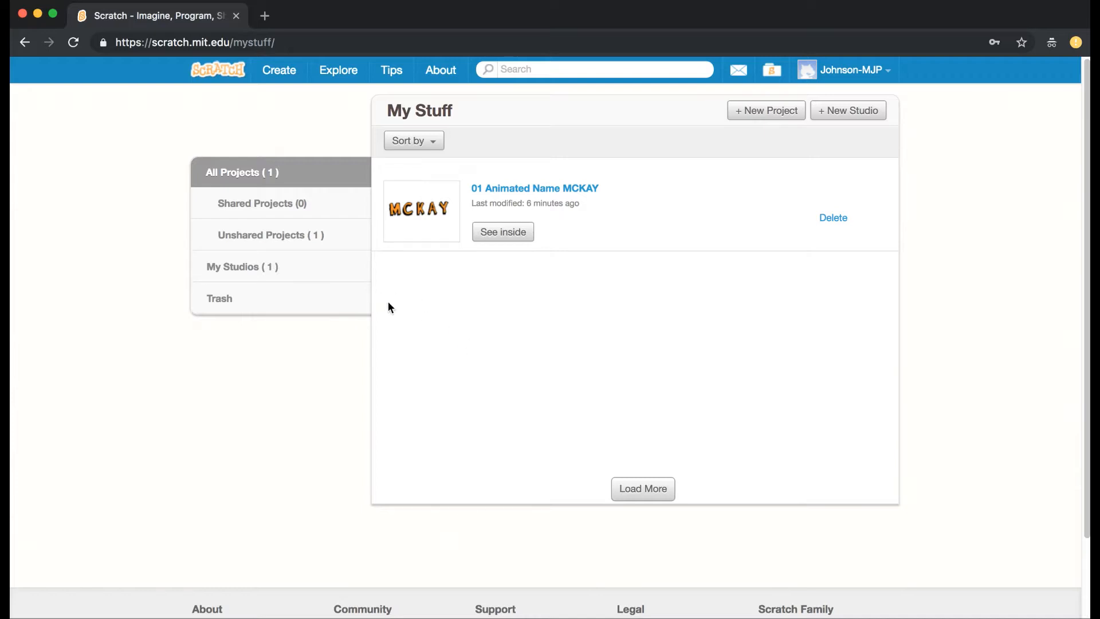
mouse_move(454, 294)
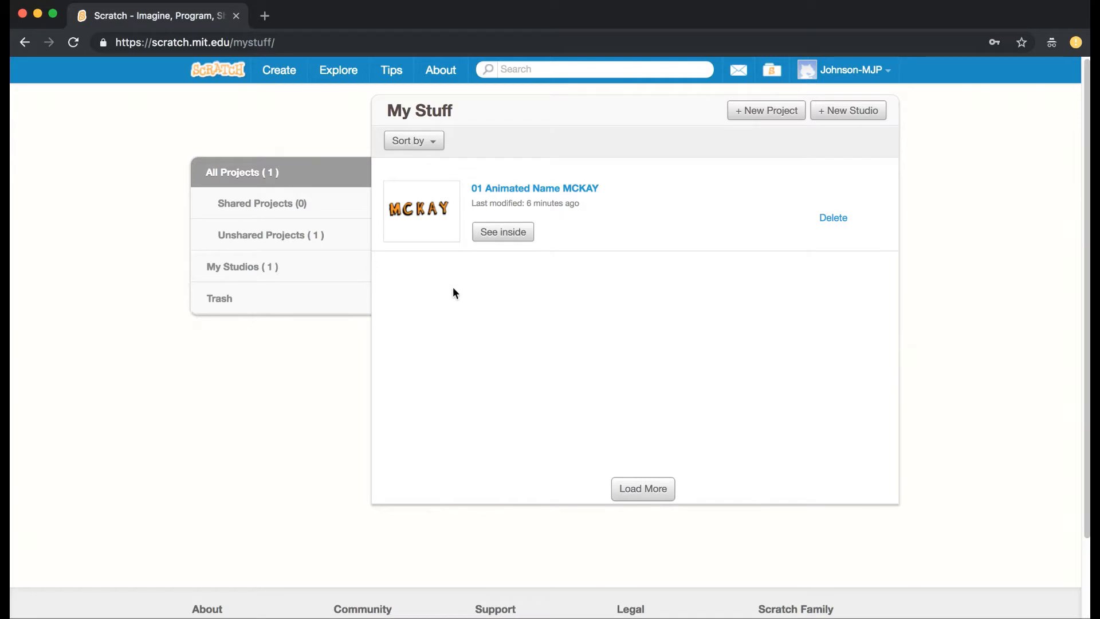
Open 01 Animated Name MCKAY in the editor and share it publicly.
left_click(502, 231)
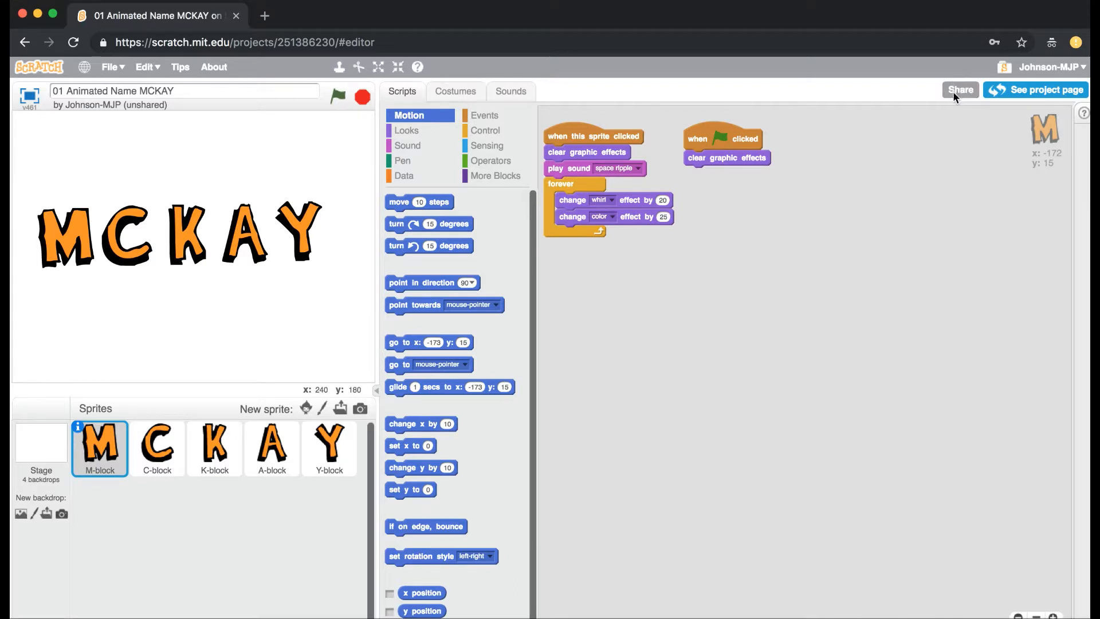
left_click(960, 90)
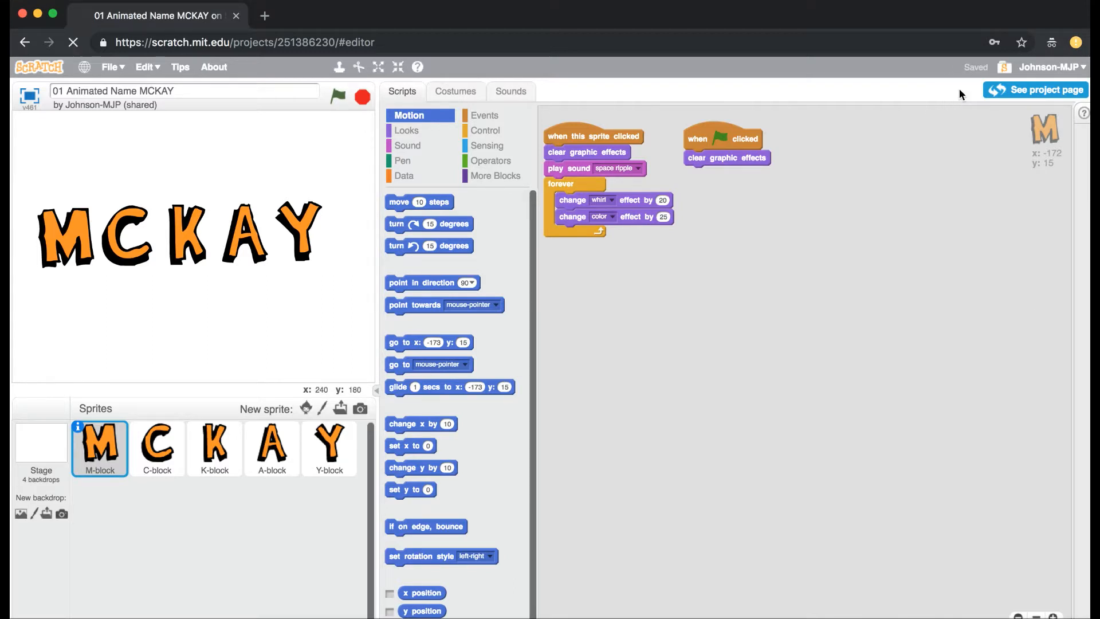
Go to the MCKAY project page and bring up its studio list.
left_click(1041, 90)
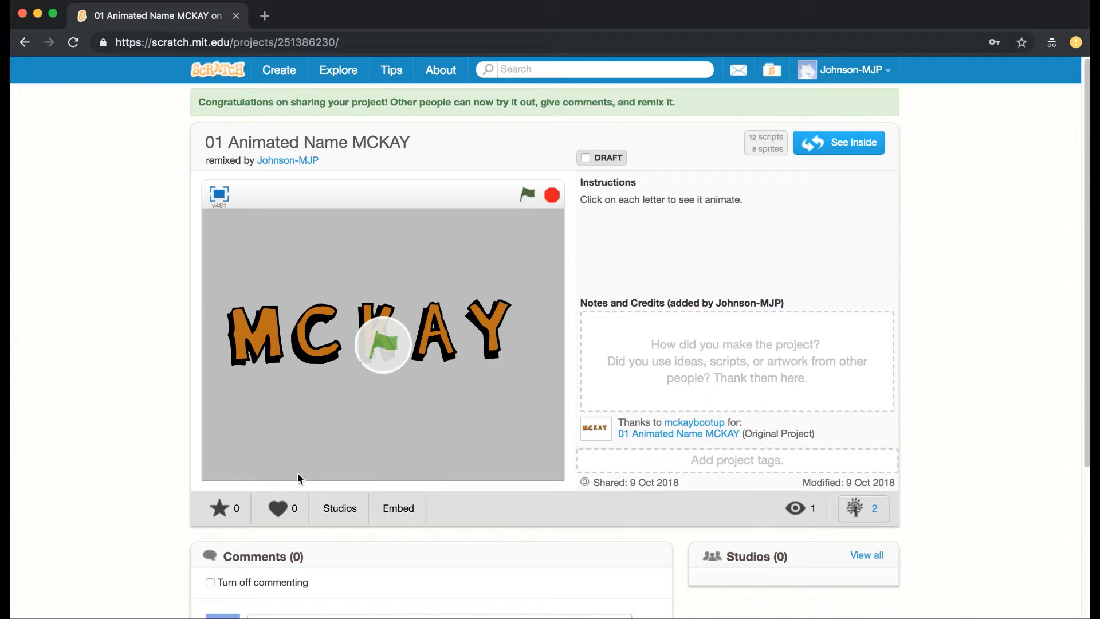
mouse_move(339, 508)
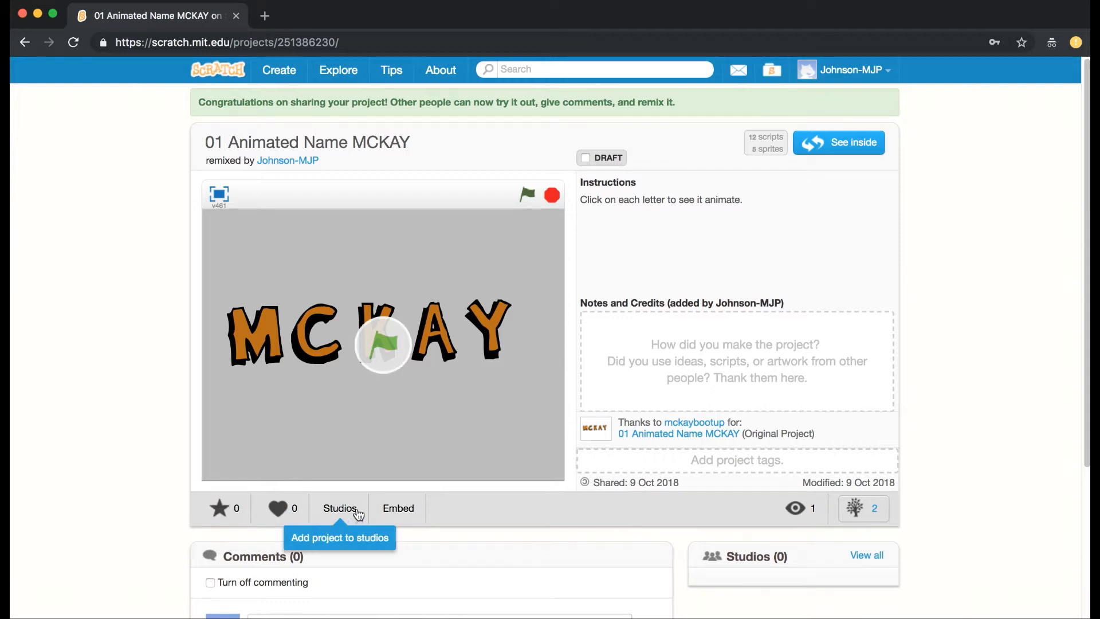
mouse_move(321, 510)
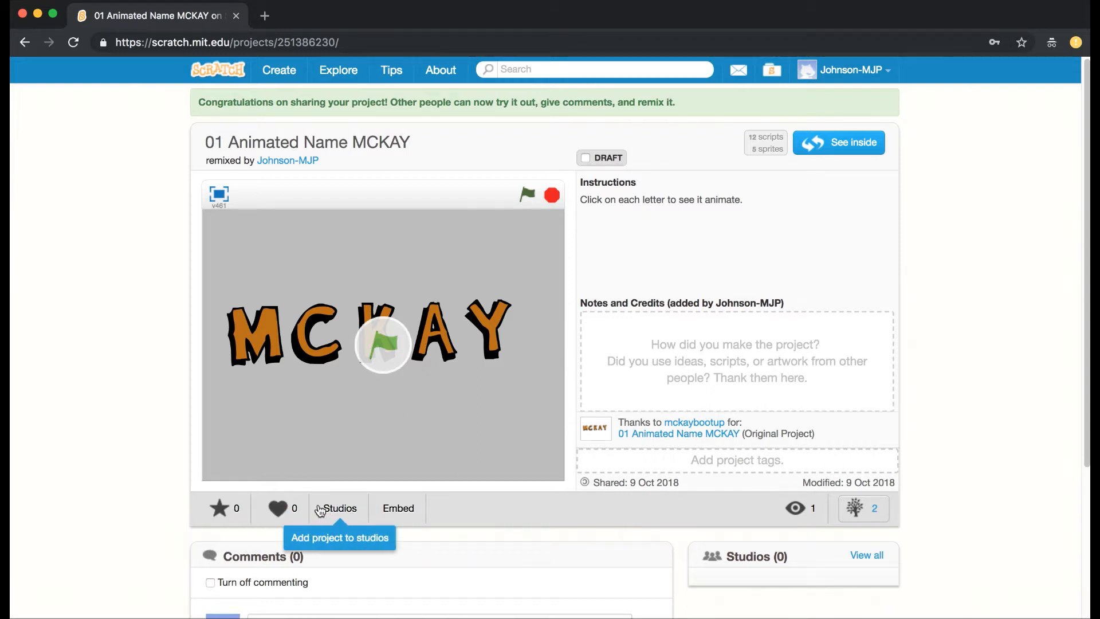
left_click(339, 508)
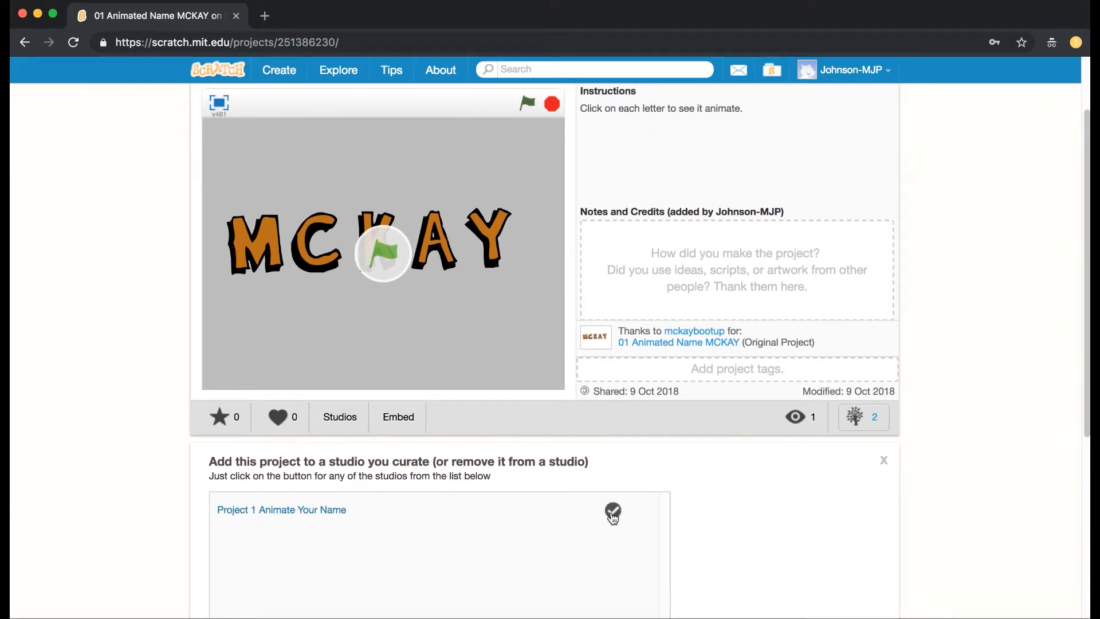
Add the MCKAY project to the Project 1 Animate Your Name studio.
left_click(612, 513)
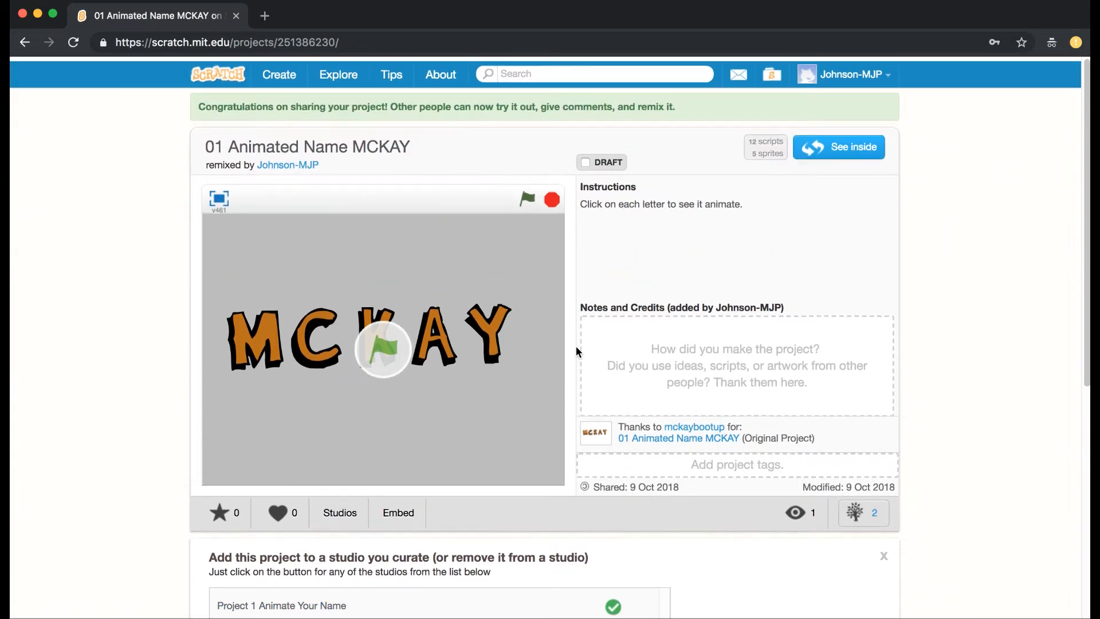
scroll("down", 3)
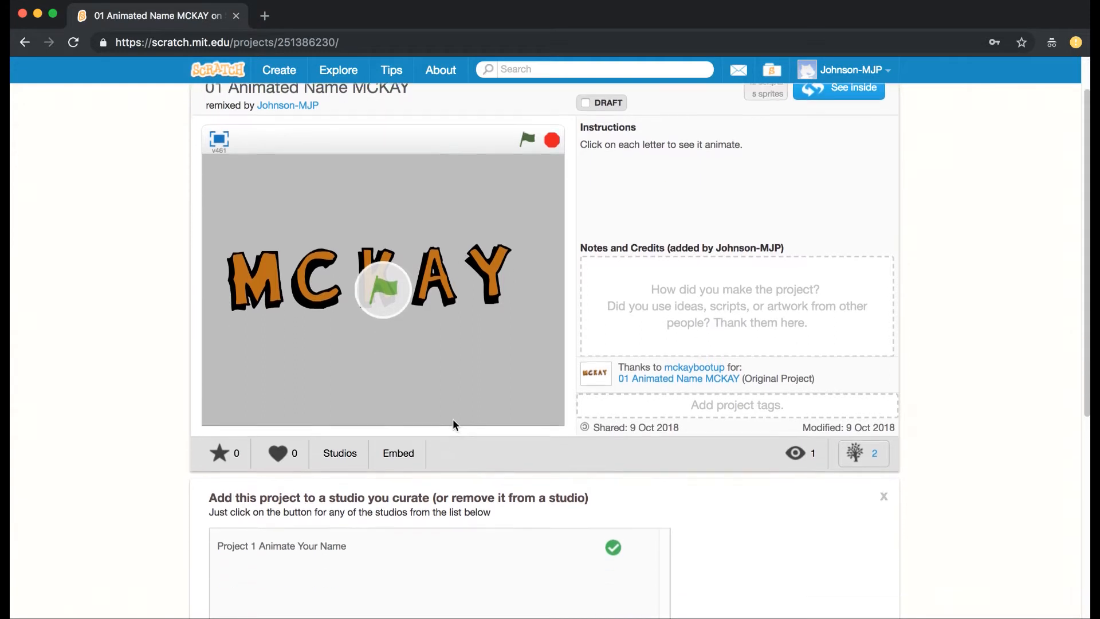
scroll("down", 3)
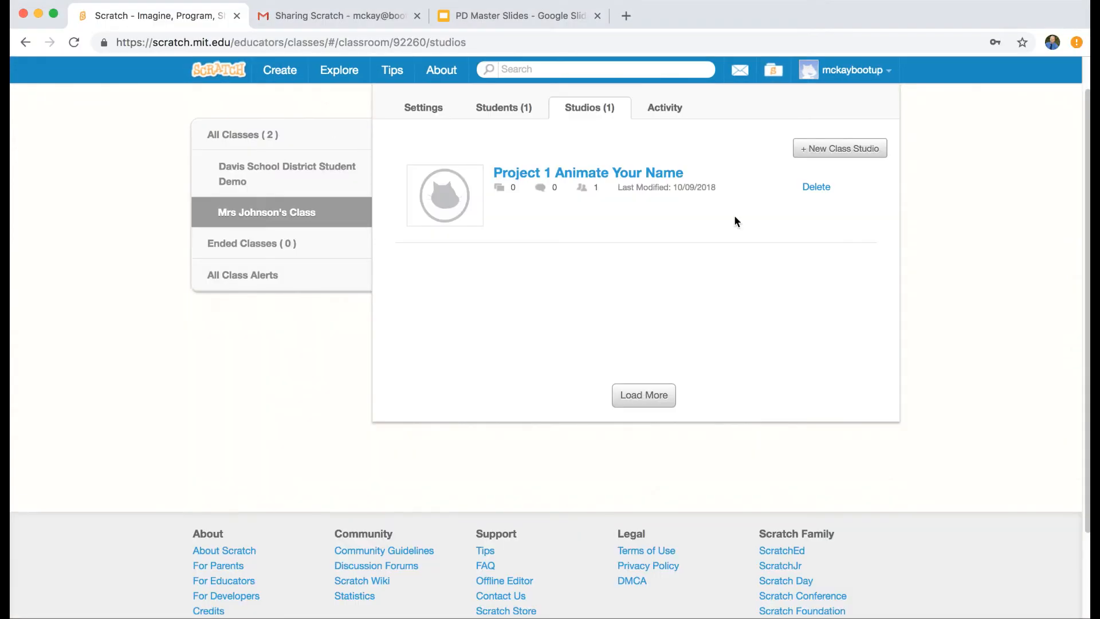
mouse_move(83, 39)
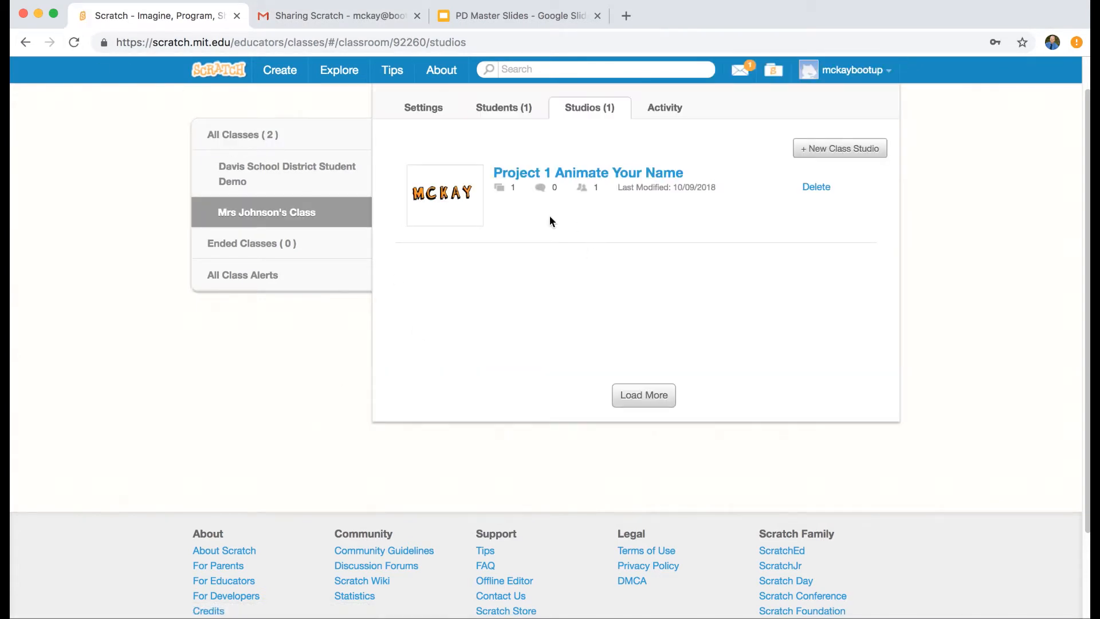
mouse_move(723, 163)
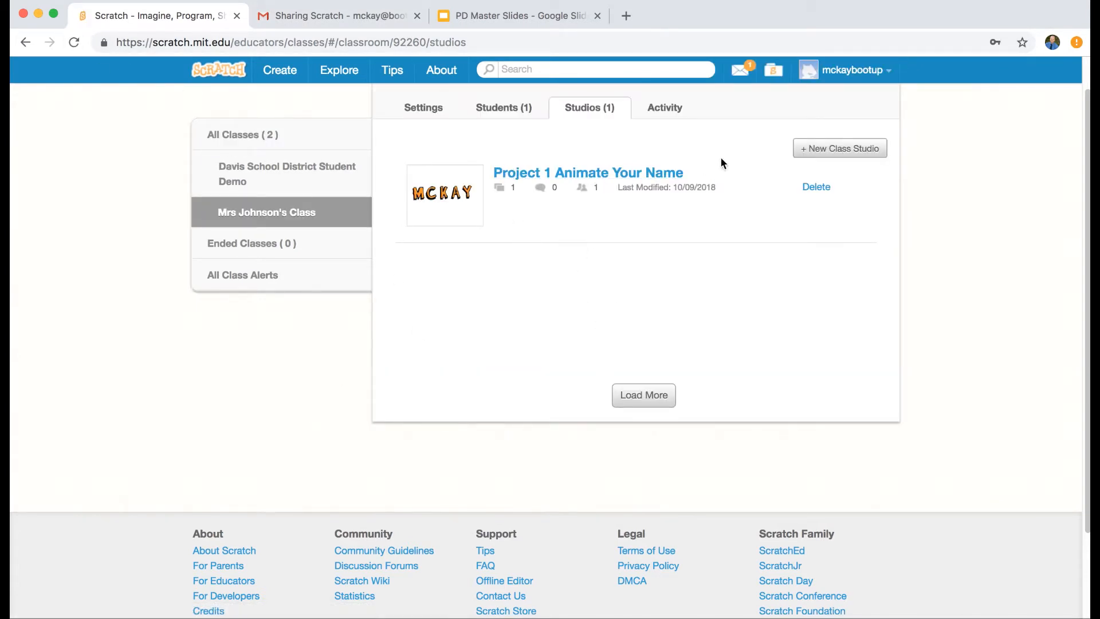
Open the Project 1 Animate Your Name studio from the teacher's Studios list.
left_click(587, 173)
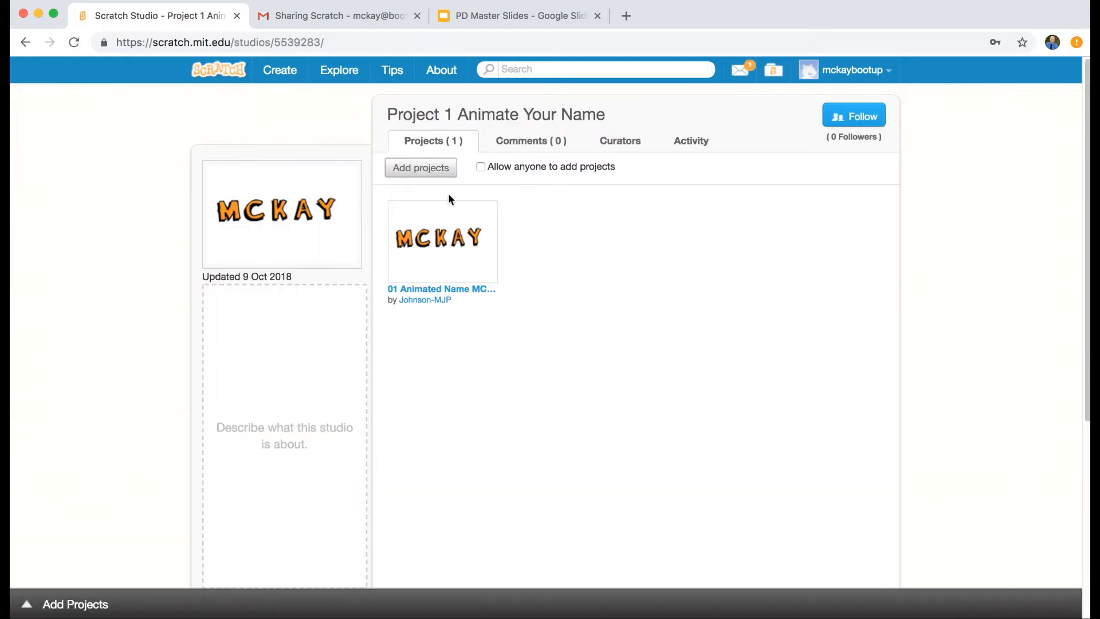
mouse_move(491, 301)
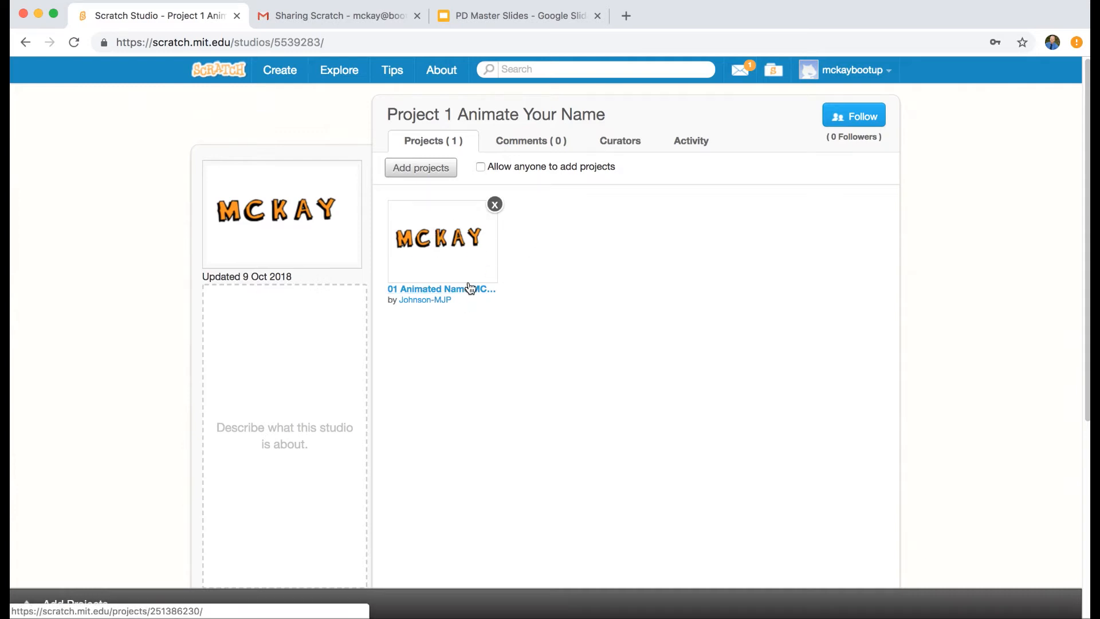
mouse_move(532, 355)
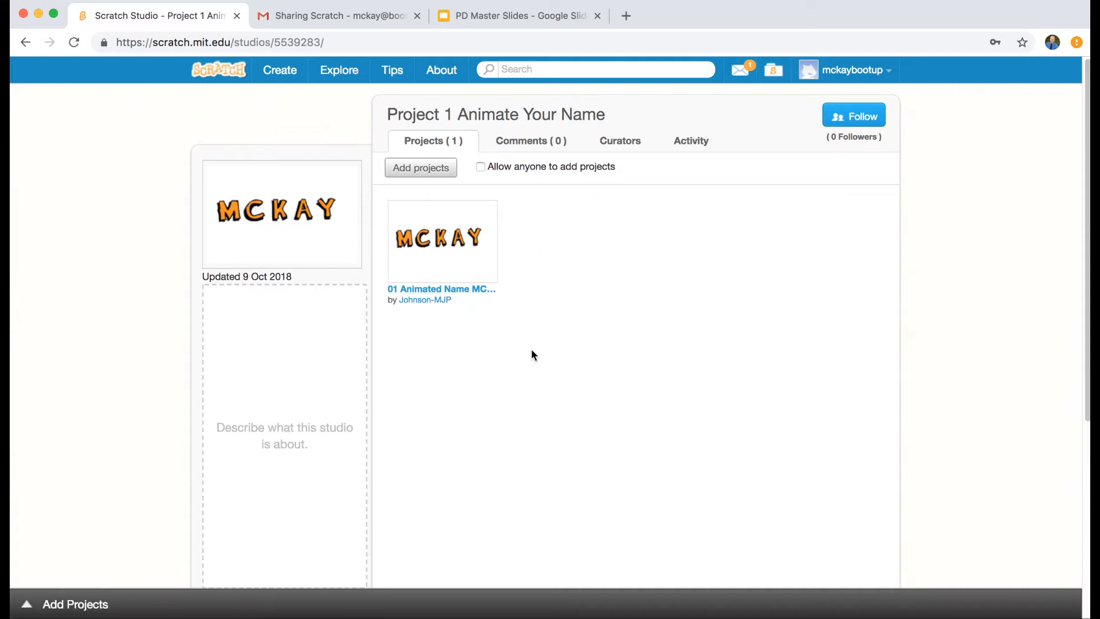
mouse_move(539, 273)
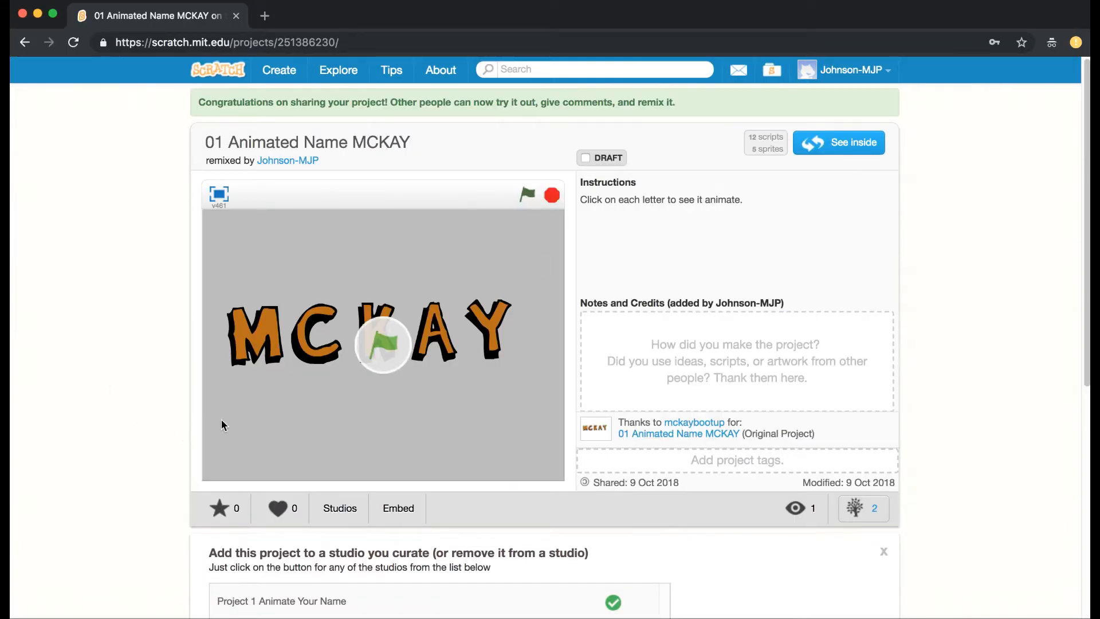
mouse_move(643, 146)
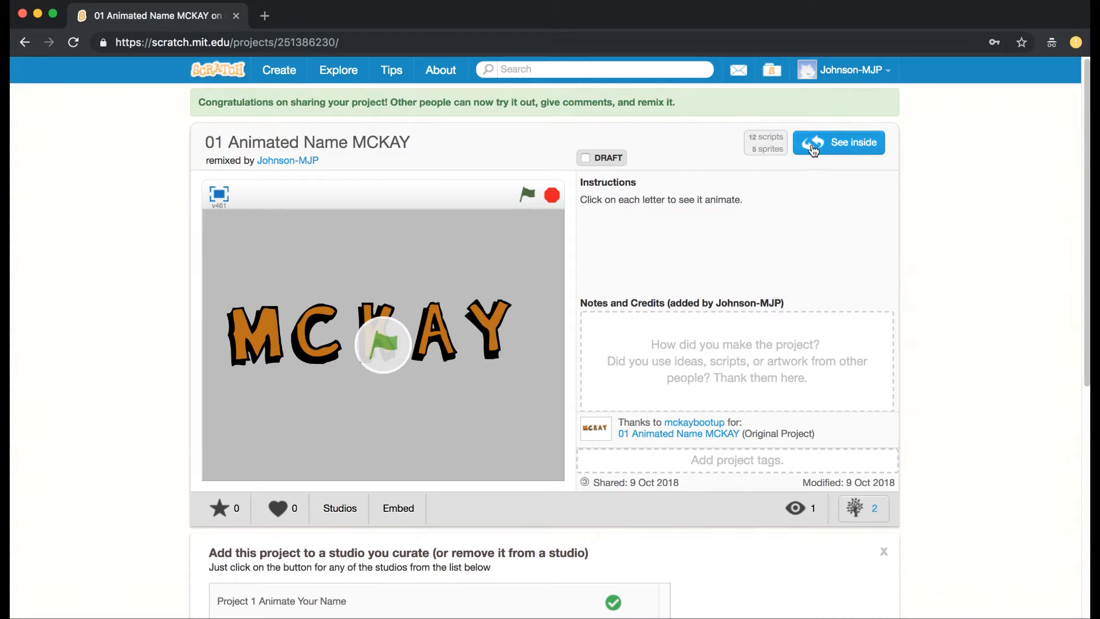
scroll("down", 3)
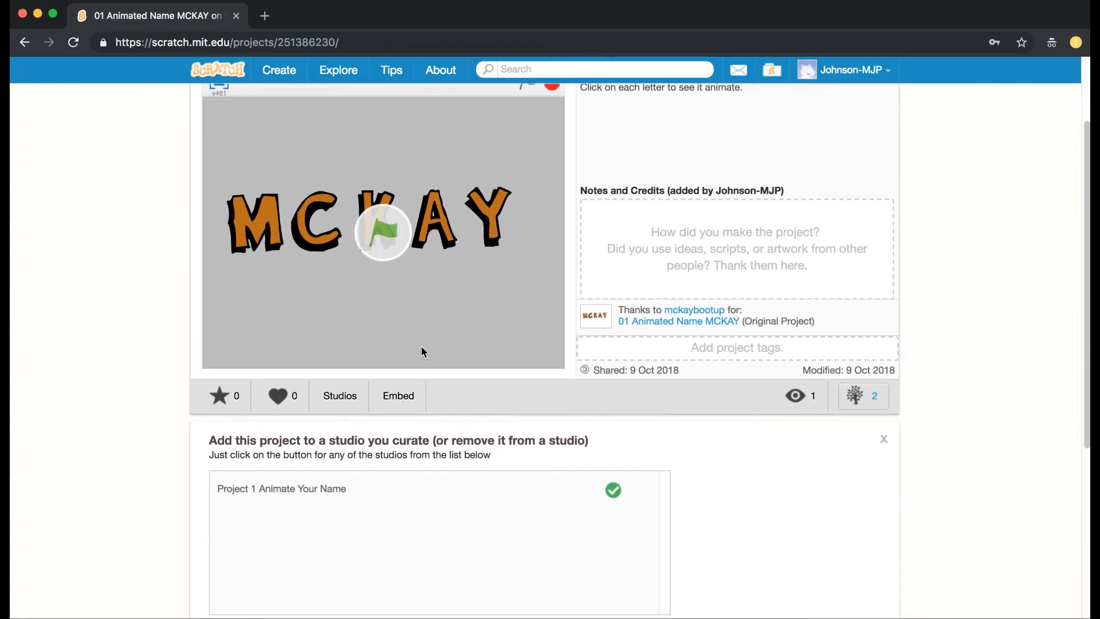
mouse_move(339, 395)
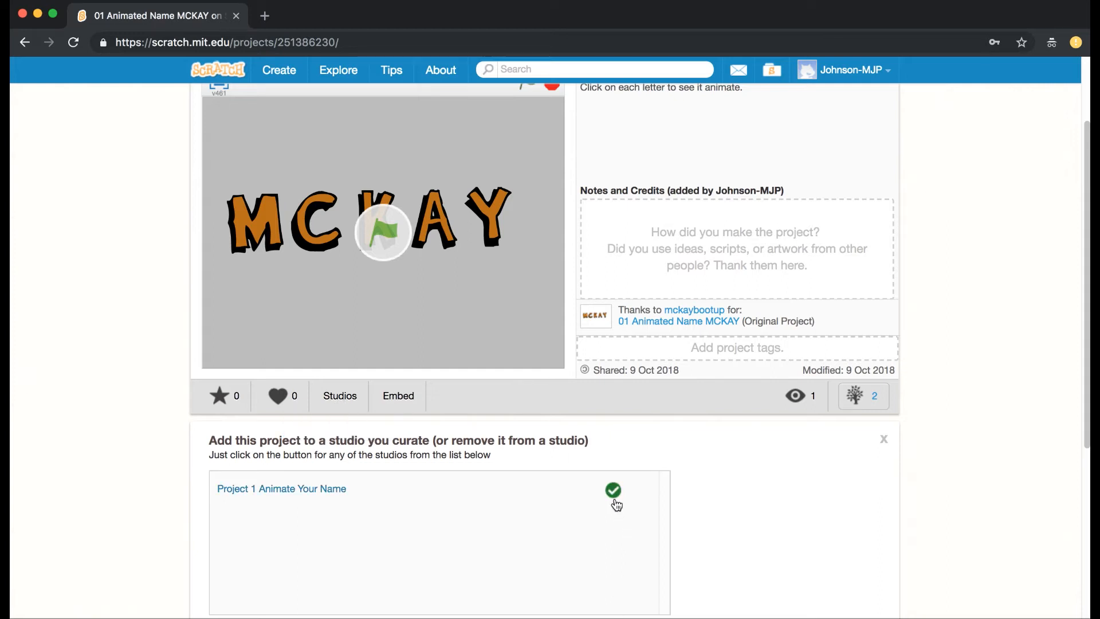
mouse_move(490, 352)
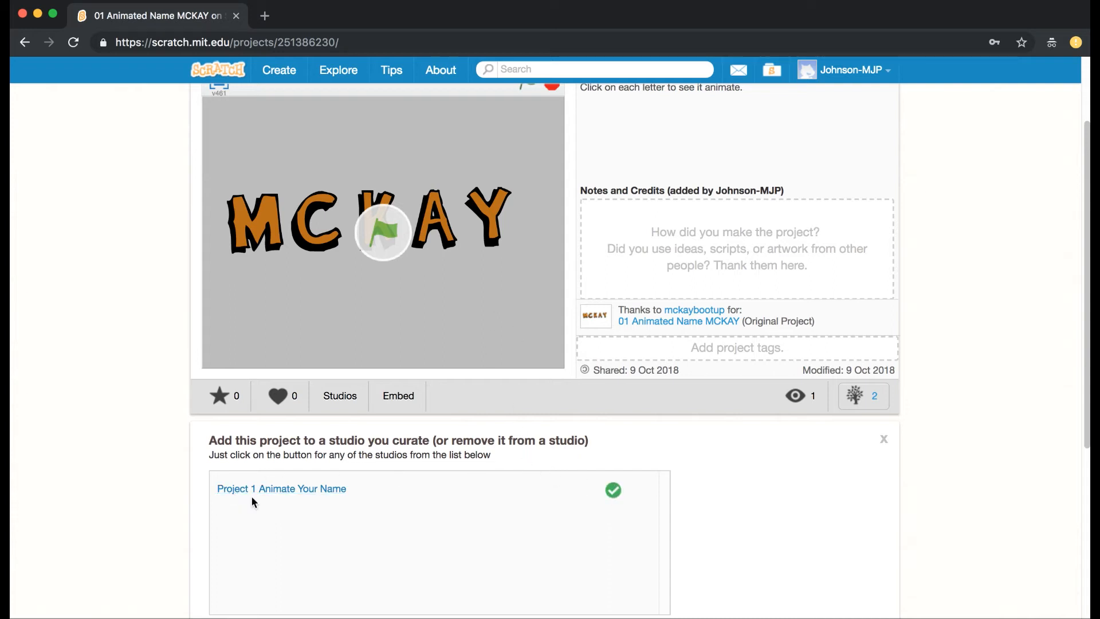
mouse_move(489, 527)
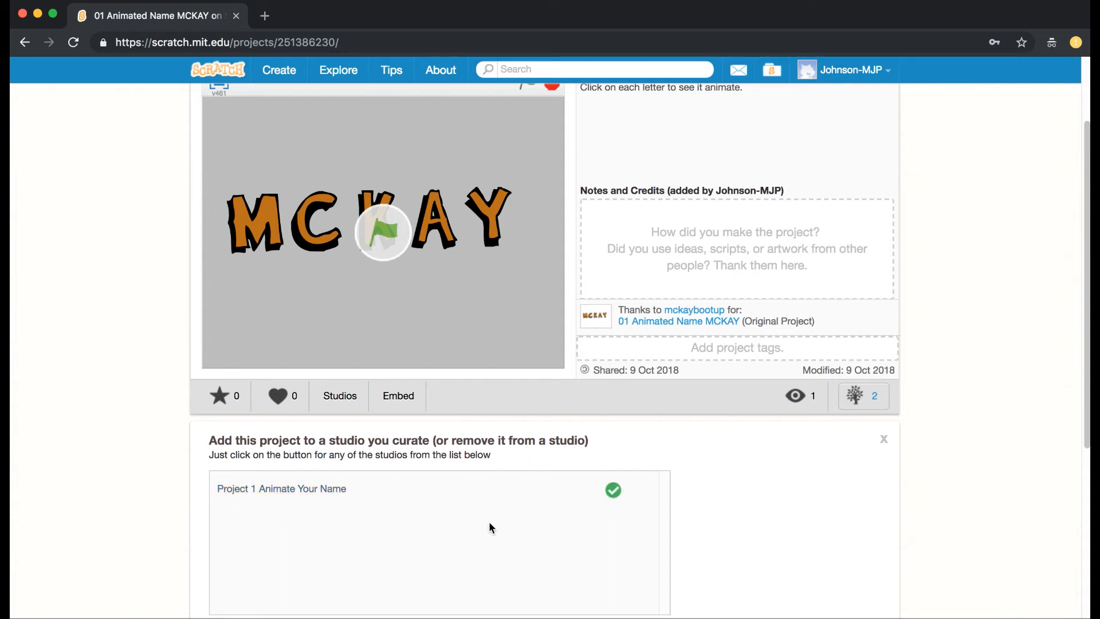
mouse_move(727, 186)
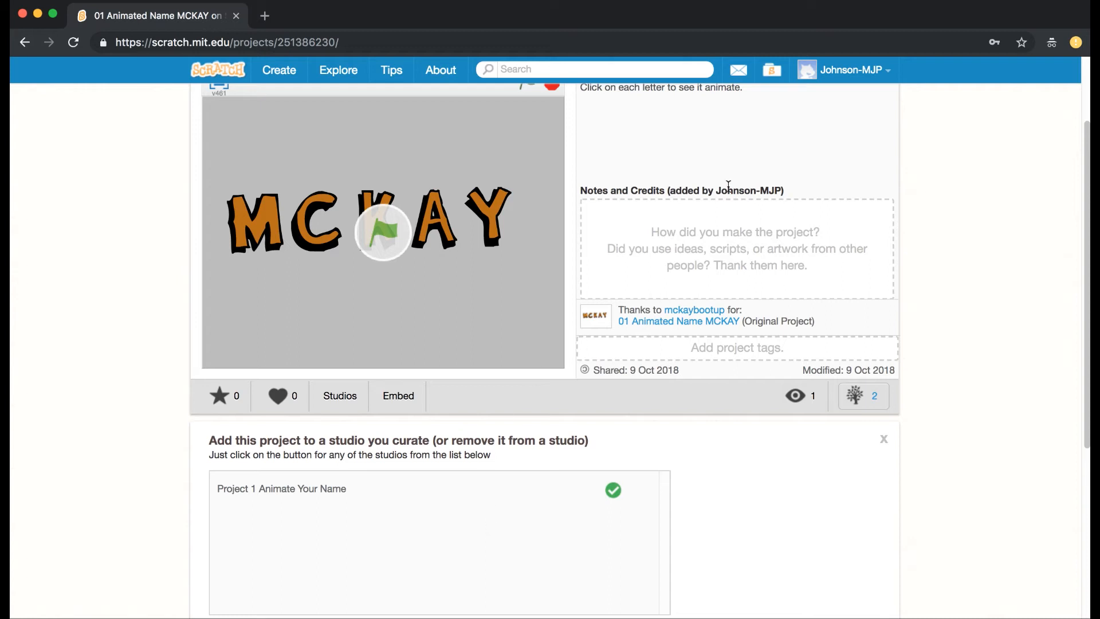
mouse_move(900, 90)
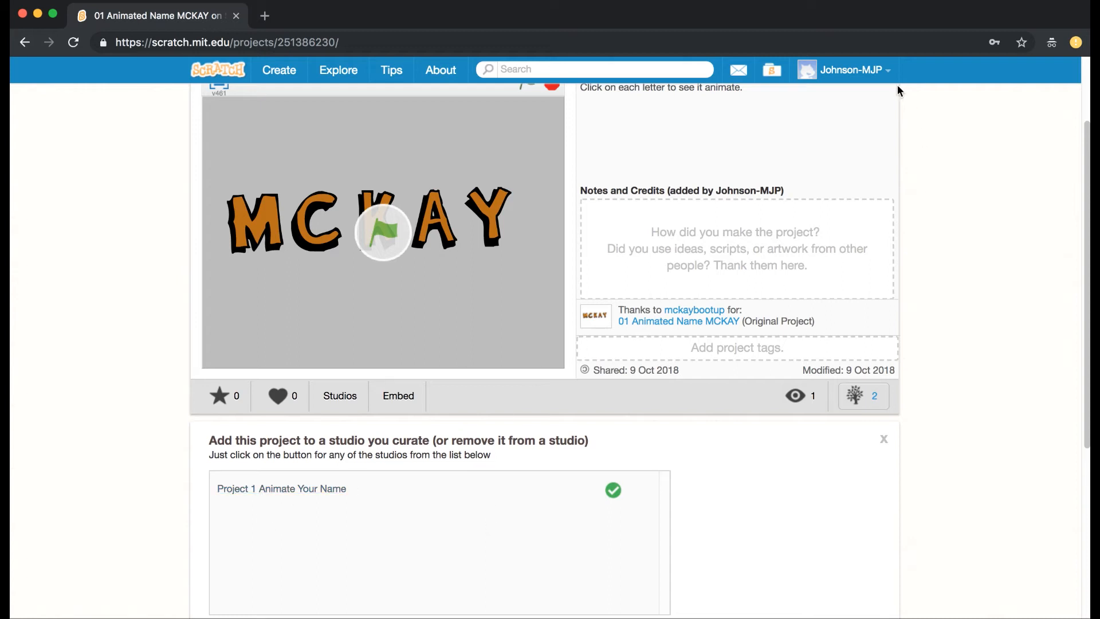
From the student's My Class page, open the Project 1 Animate Your Name studio.
left_click(849, 70)
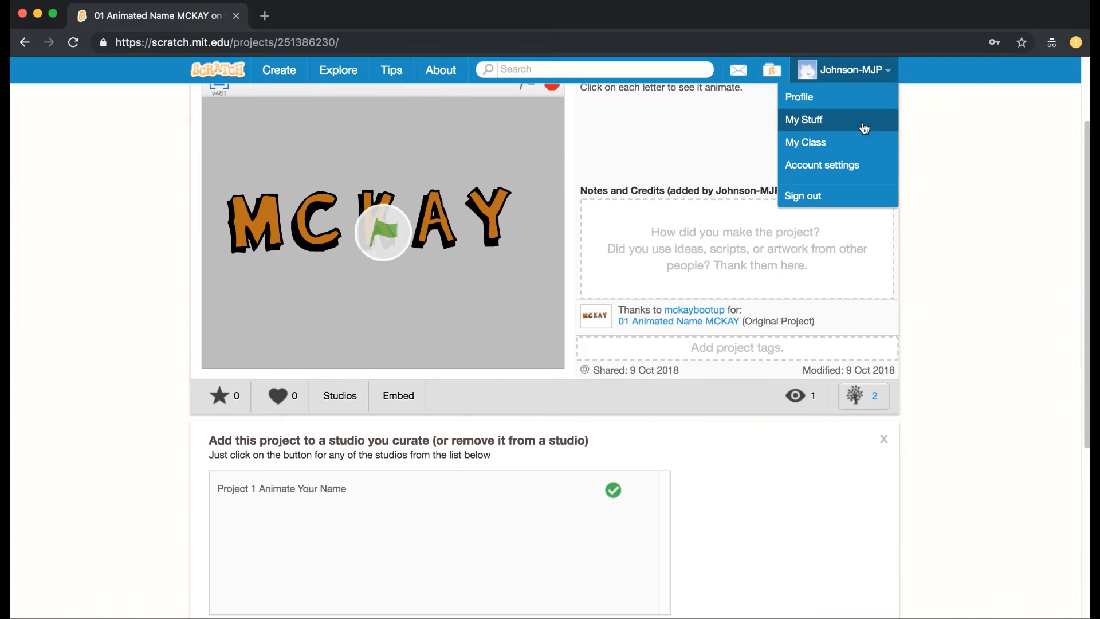
mouse_move(839, 142)
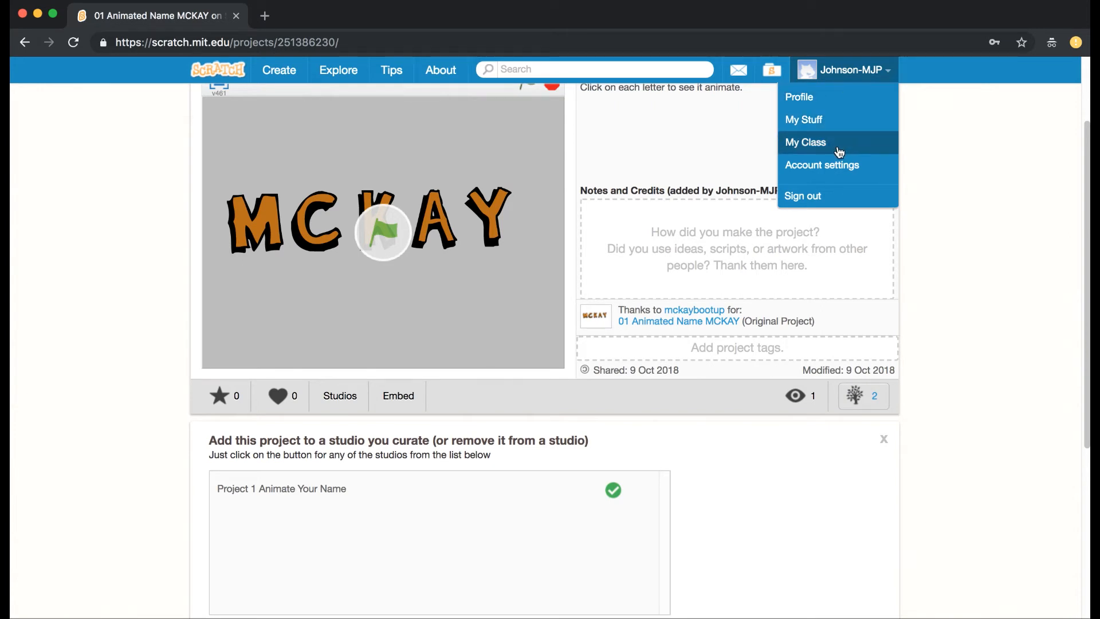
left_click(804, 142)
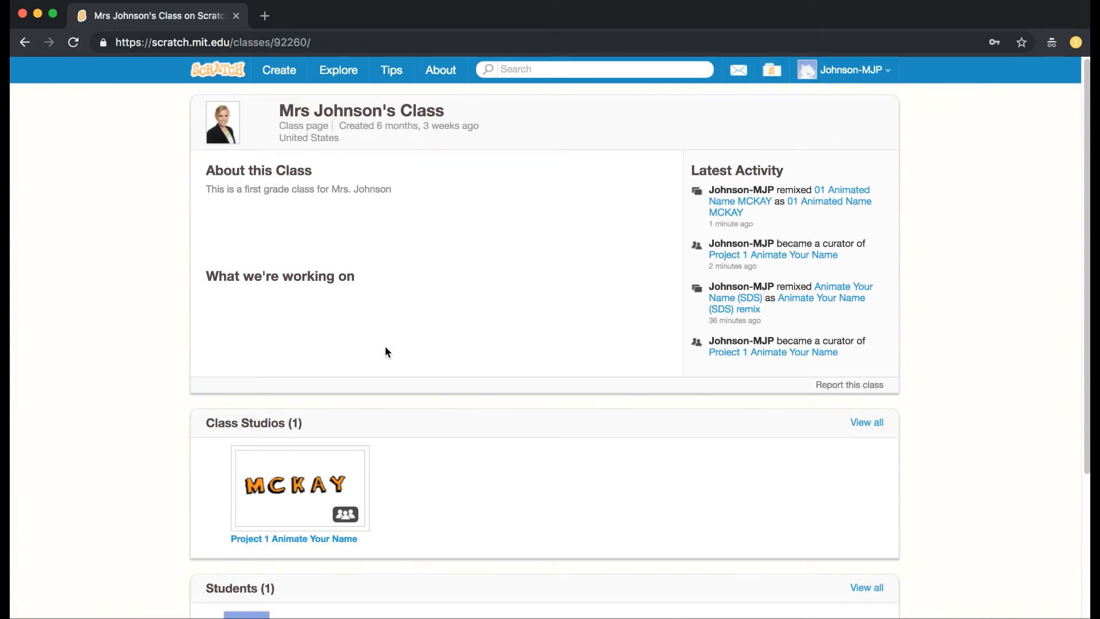
scroll("down", 3)
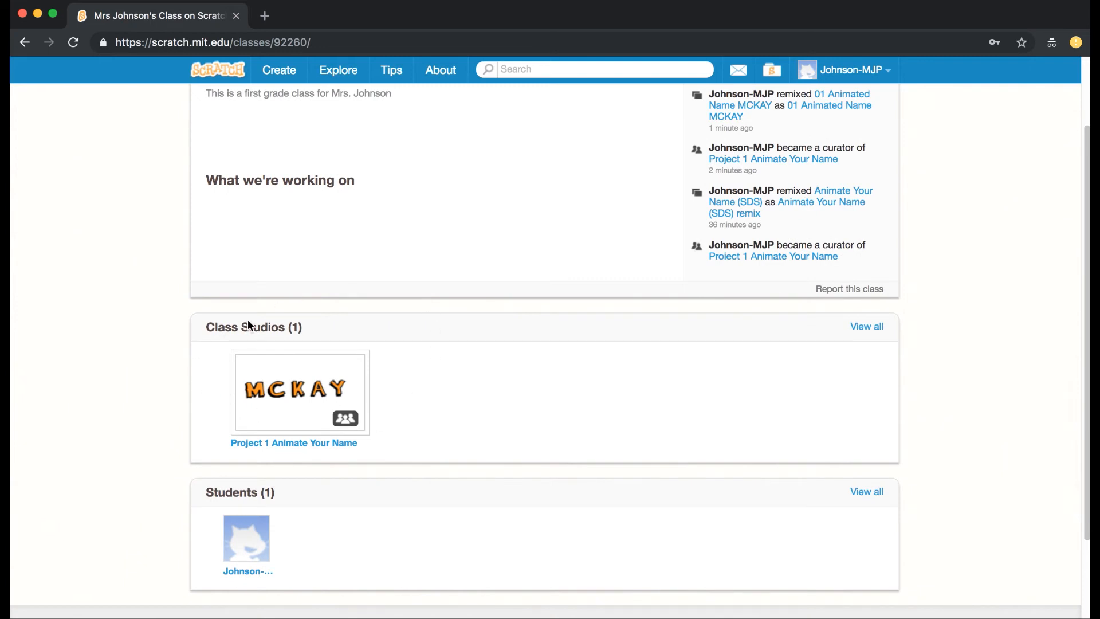
mouse_move(288, 433)
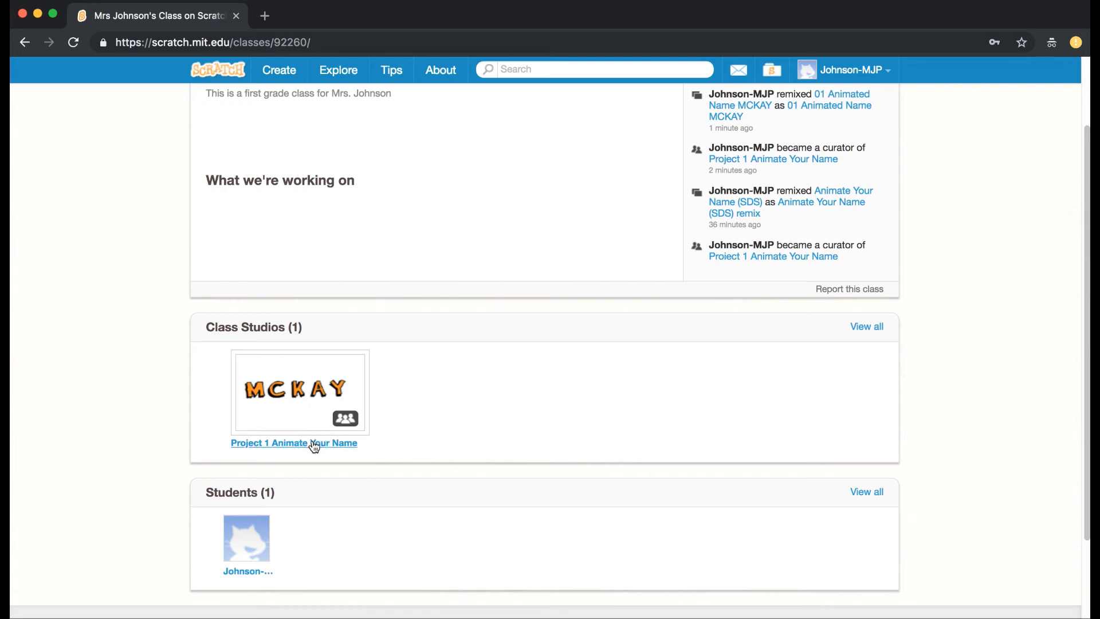
left_click(293, 442)
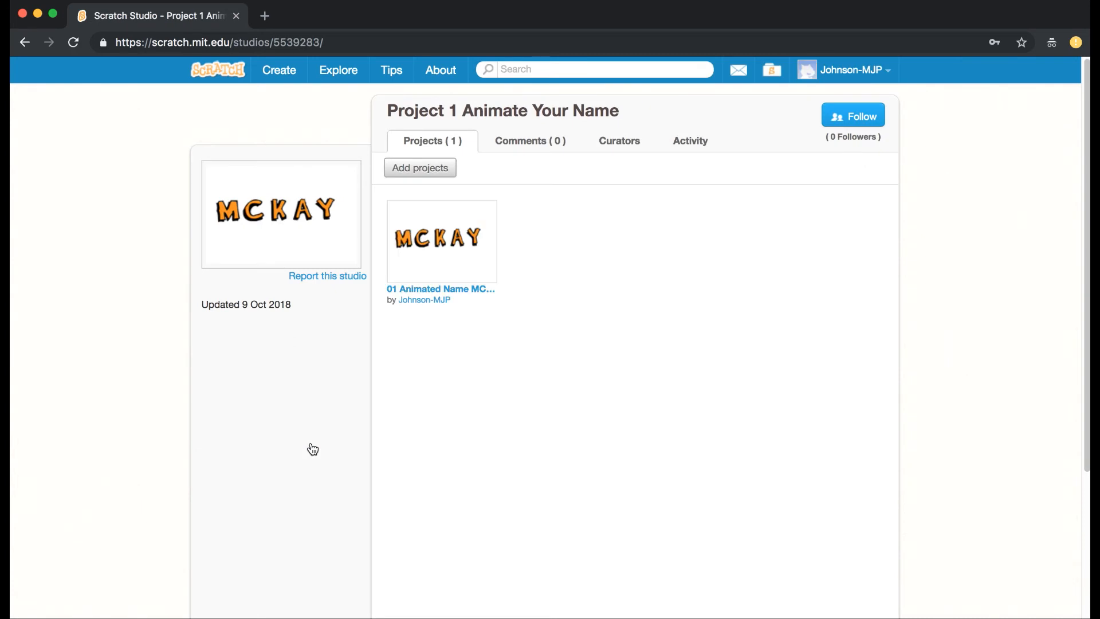
mouse_move(469, 363)
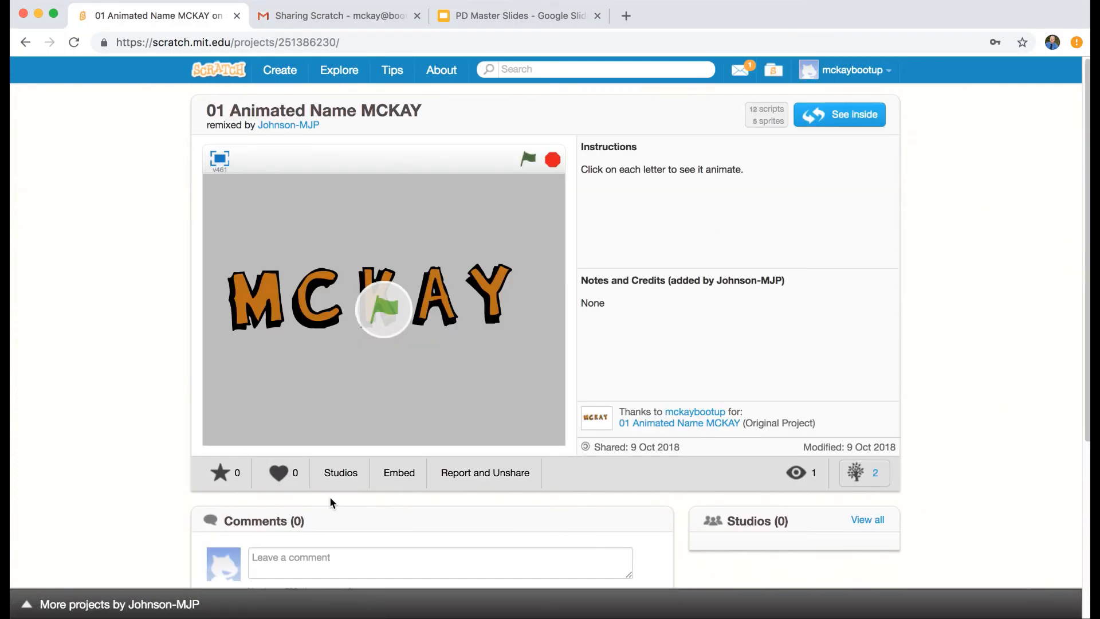
Post the comment 'Wow. I love that you finished this project. My favorite letter was the C.' and view it on the MCKAY project page.
type("Wow. I love that you finis")
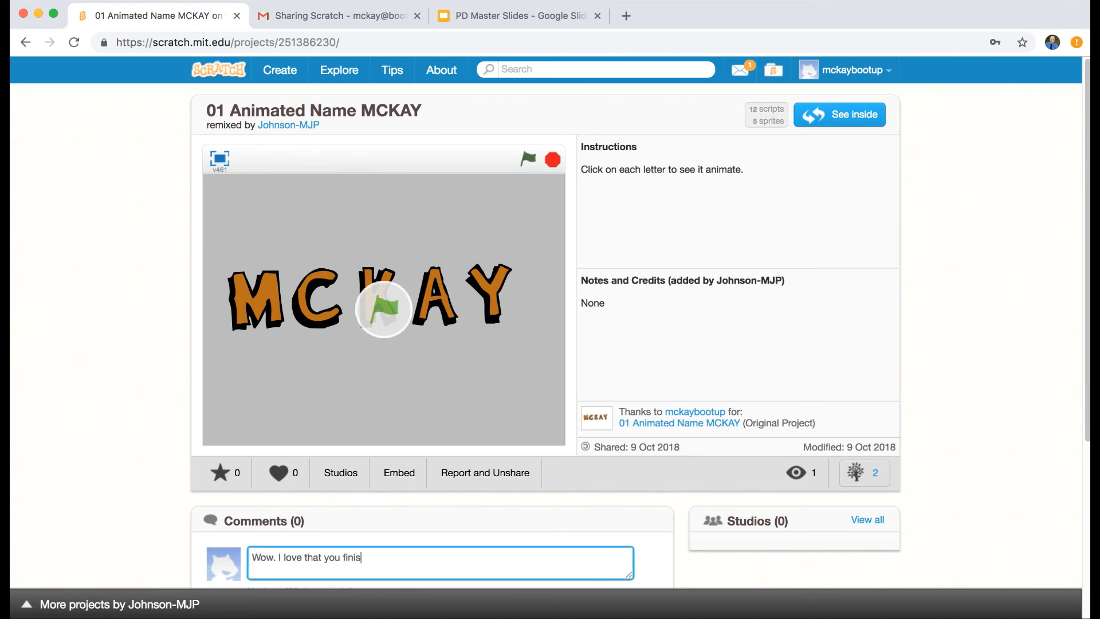
type("hed this project.  My favorite letter was the C.")
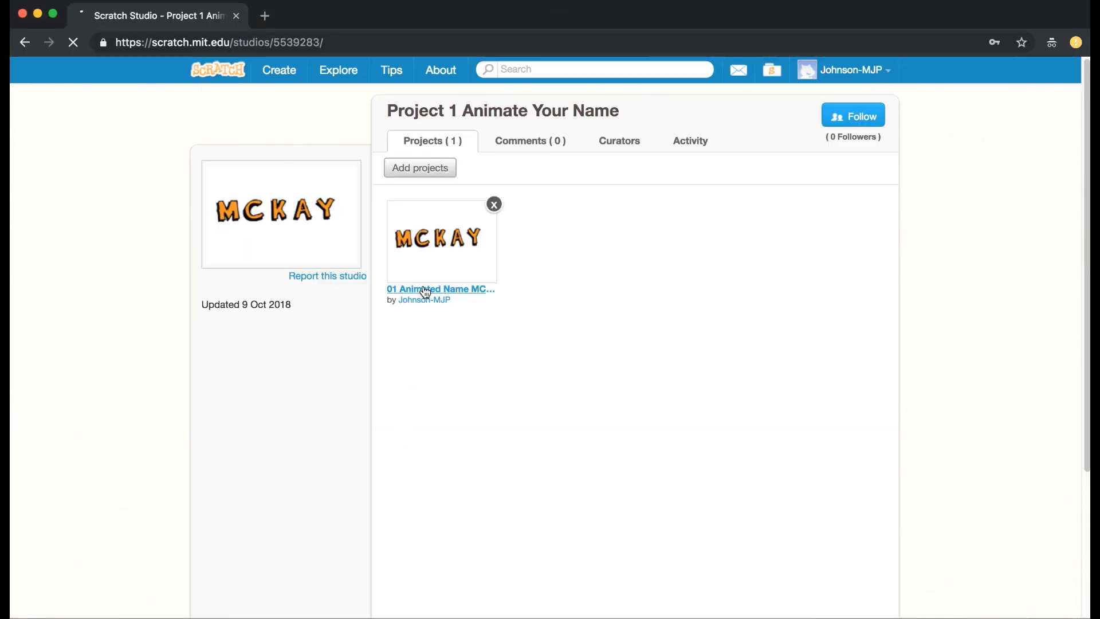
left_click(440, 288)
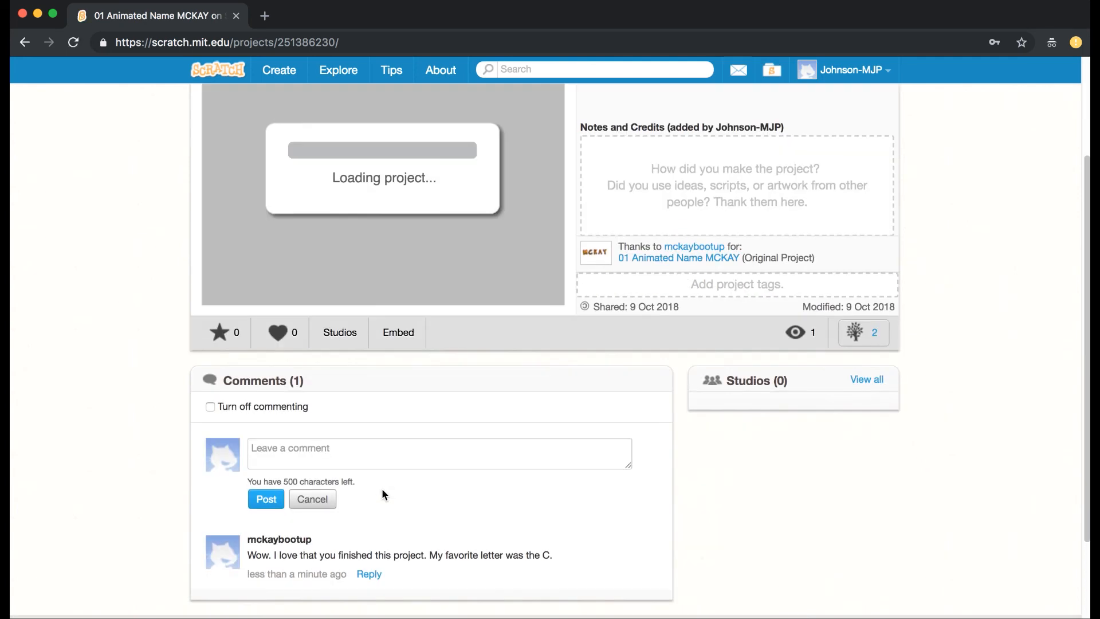